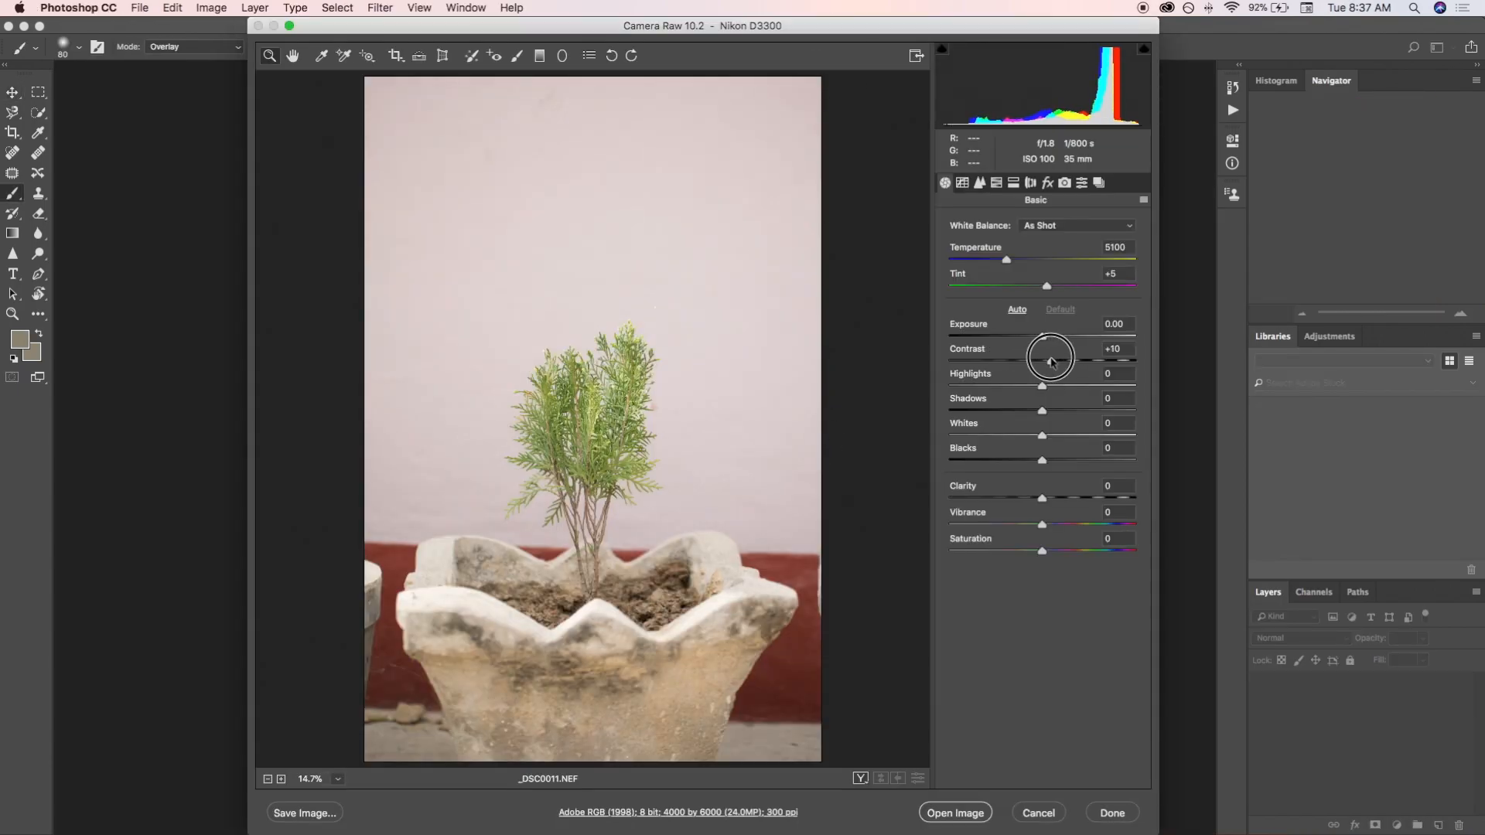
Nudge the Tint near neutral and cool Temperature to about 3700 so the wall turns bluish grey
drag(1047, 286, 996, 286)
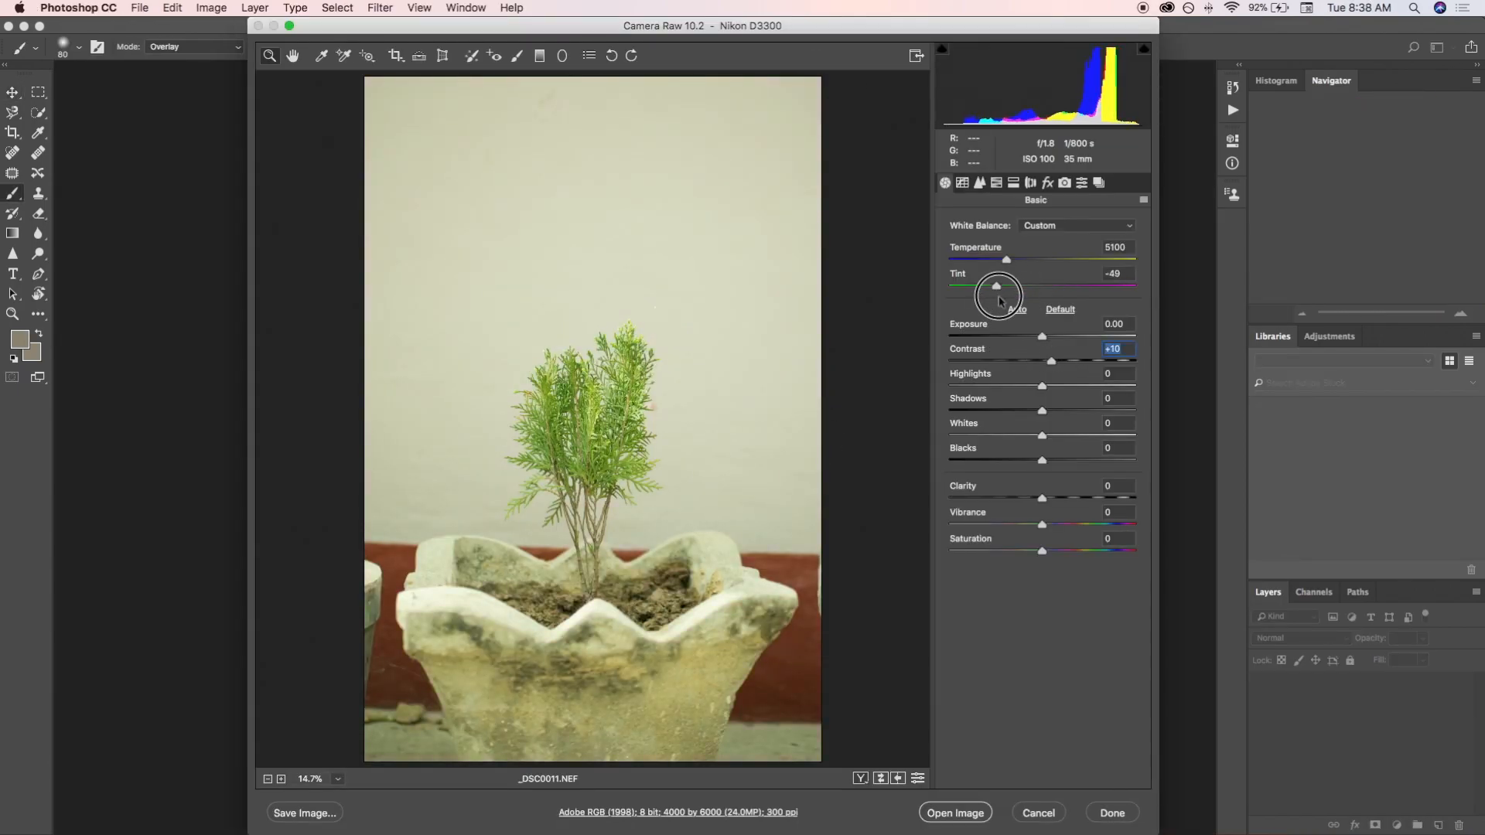
drag(996, 286, 1034, 286)
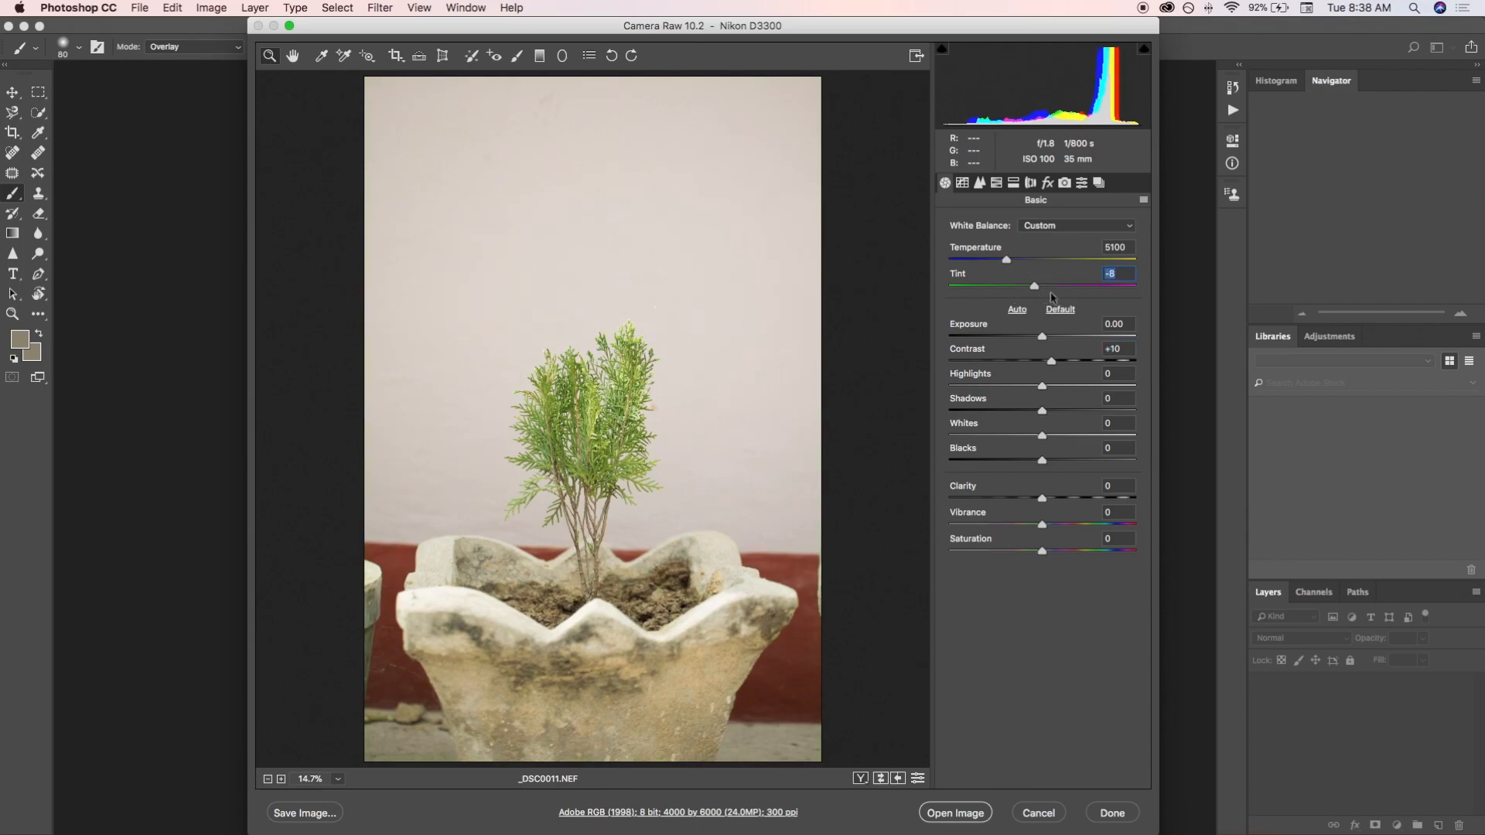
drag(1005, 260, 982, 263)
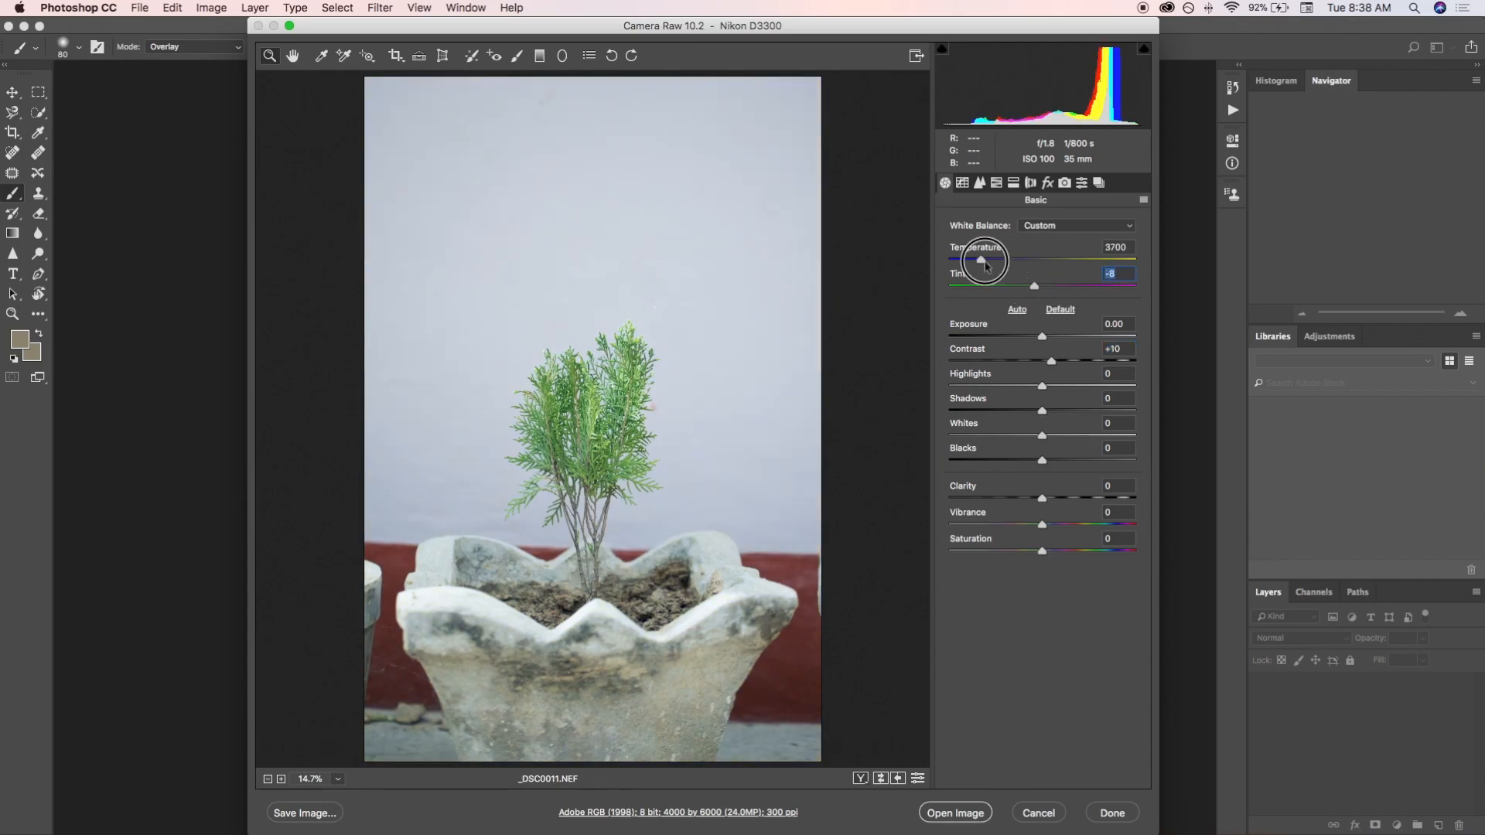
drag(980, 260, 988, 260)
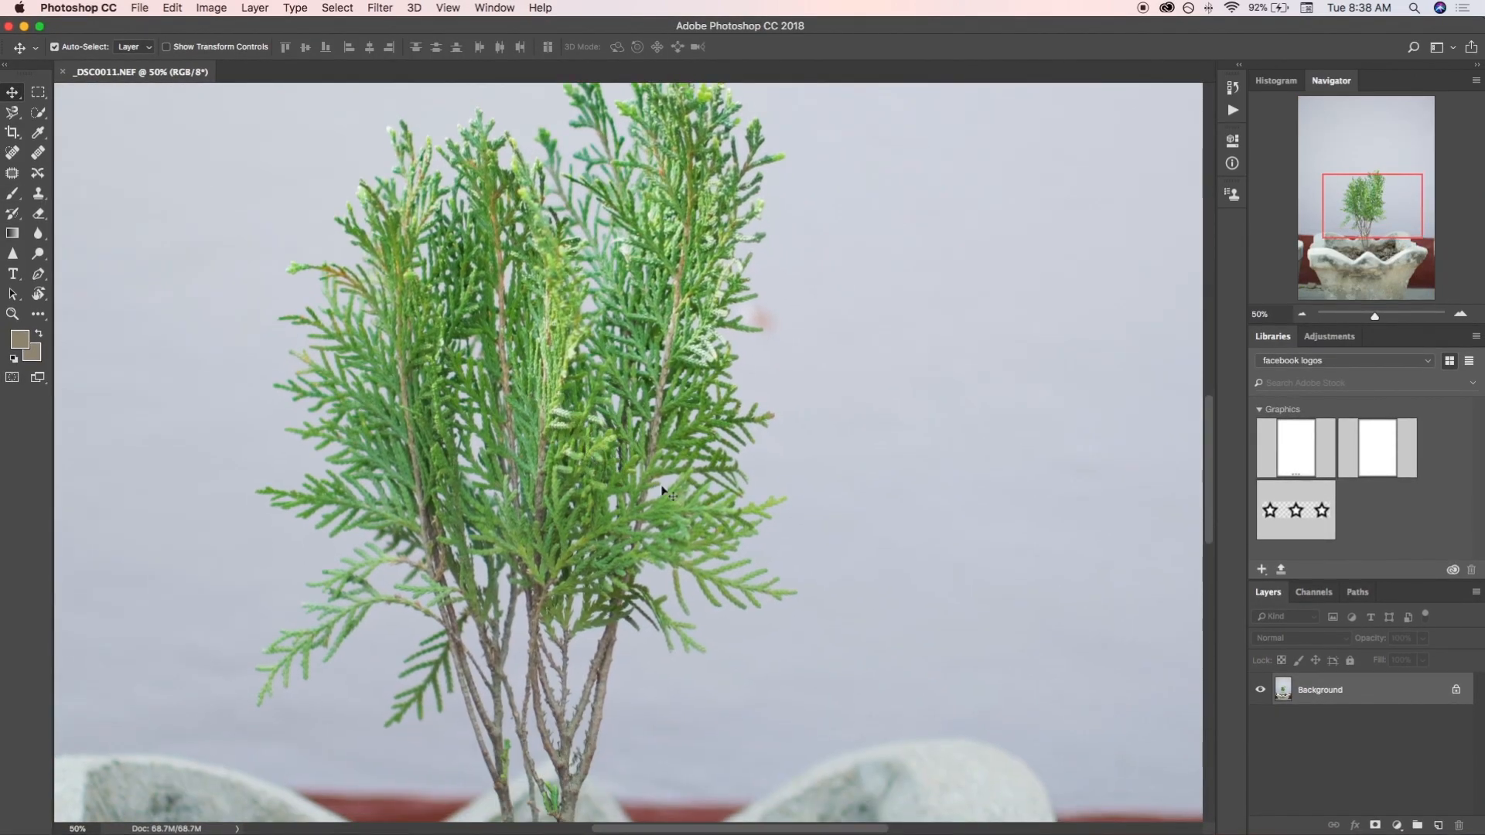
Preview Blue, Green and Red channels alone in the Channels panel, then return to RGB
click(1313, 592)
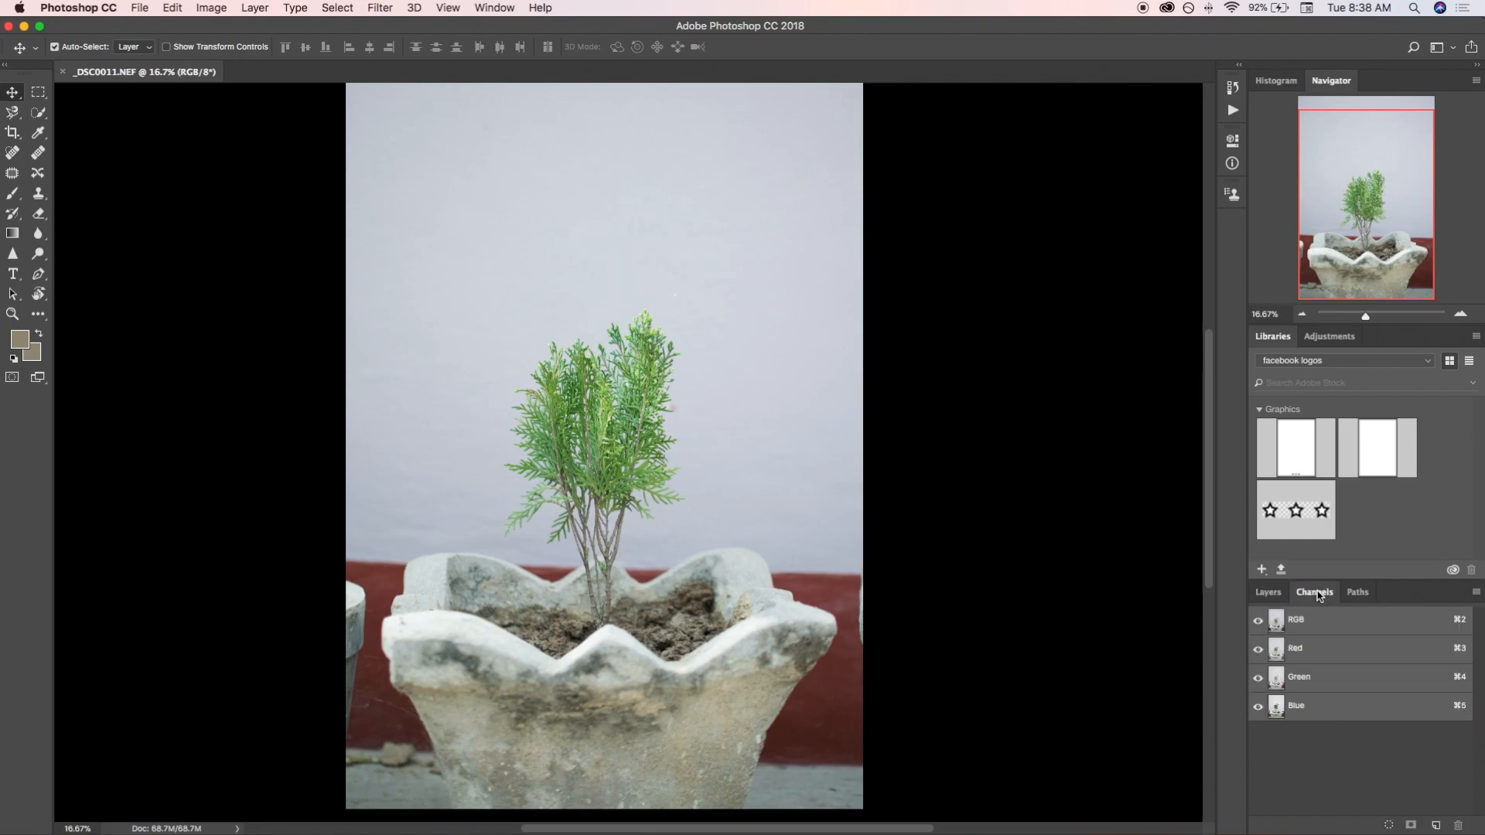
click(1296, 705)
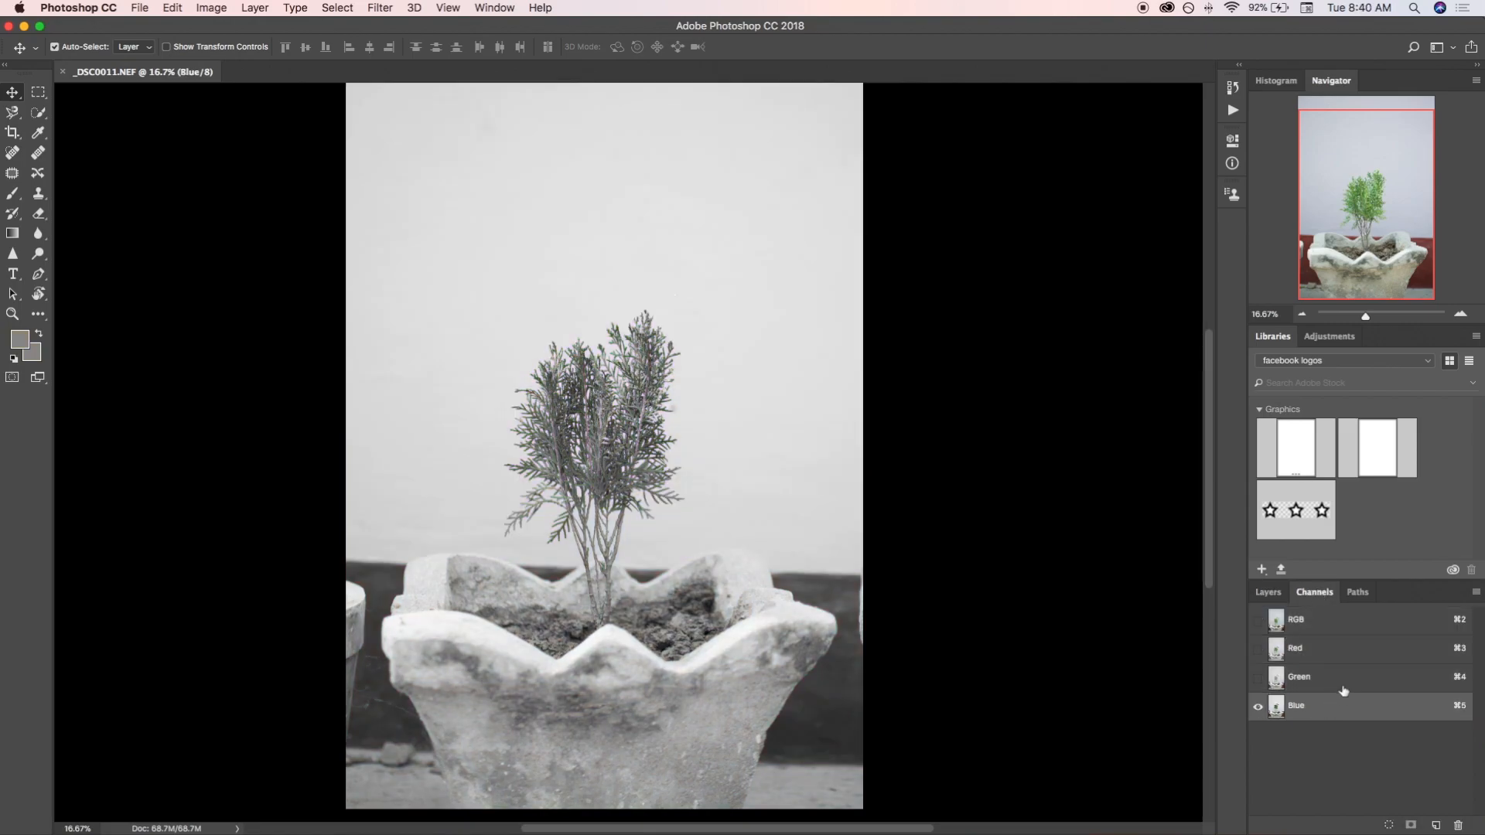
click(1299, 676)
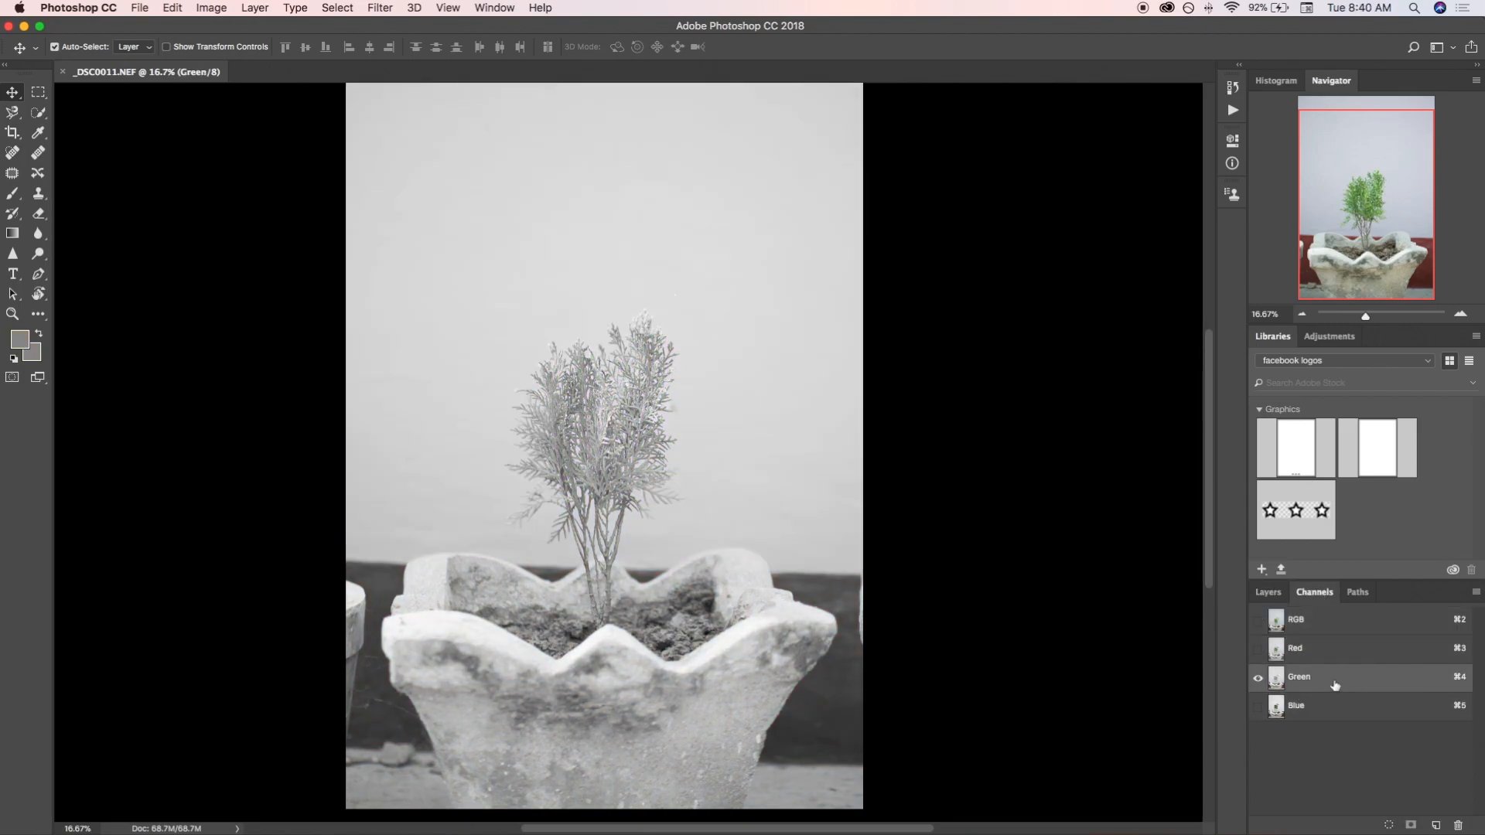
click(1294, 648)
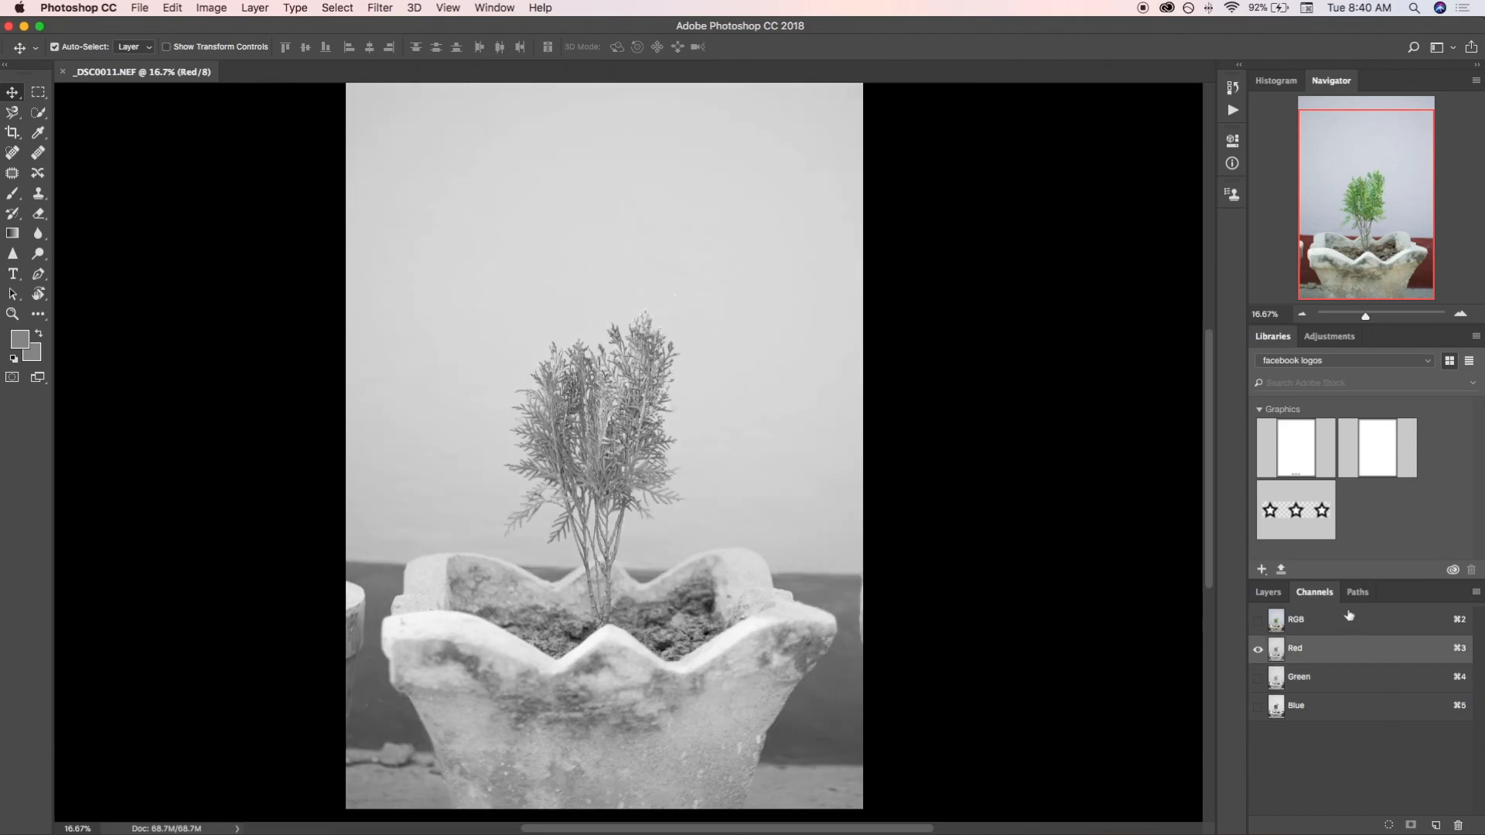
click(1259, 618)
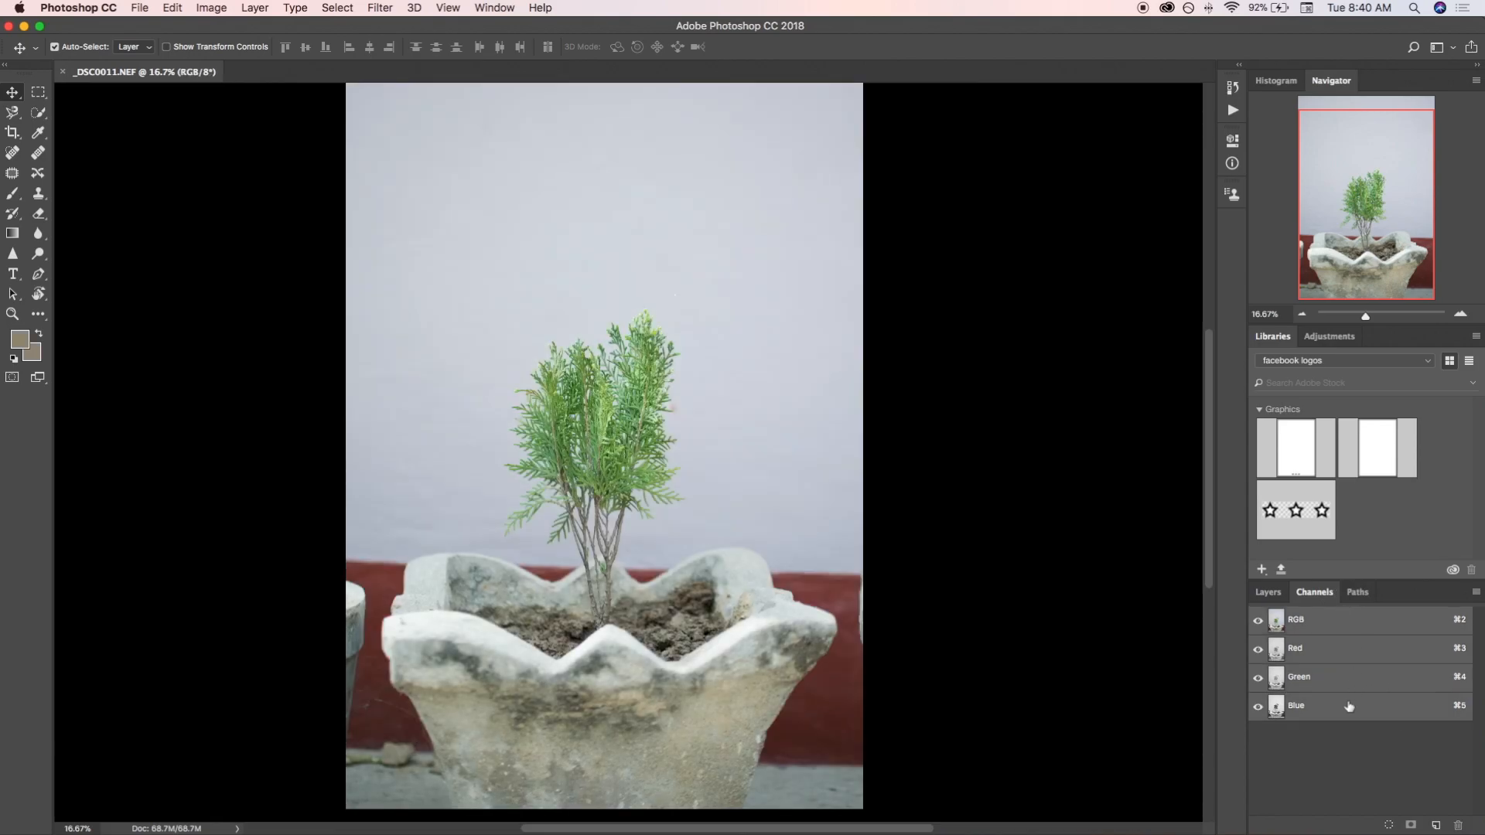
click(1296, 705)
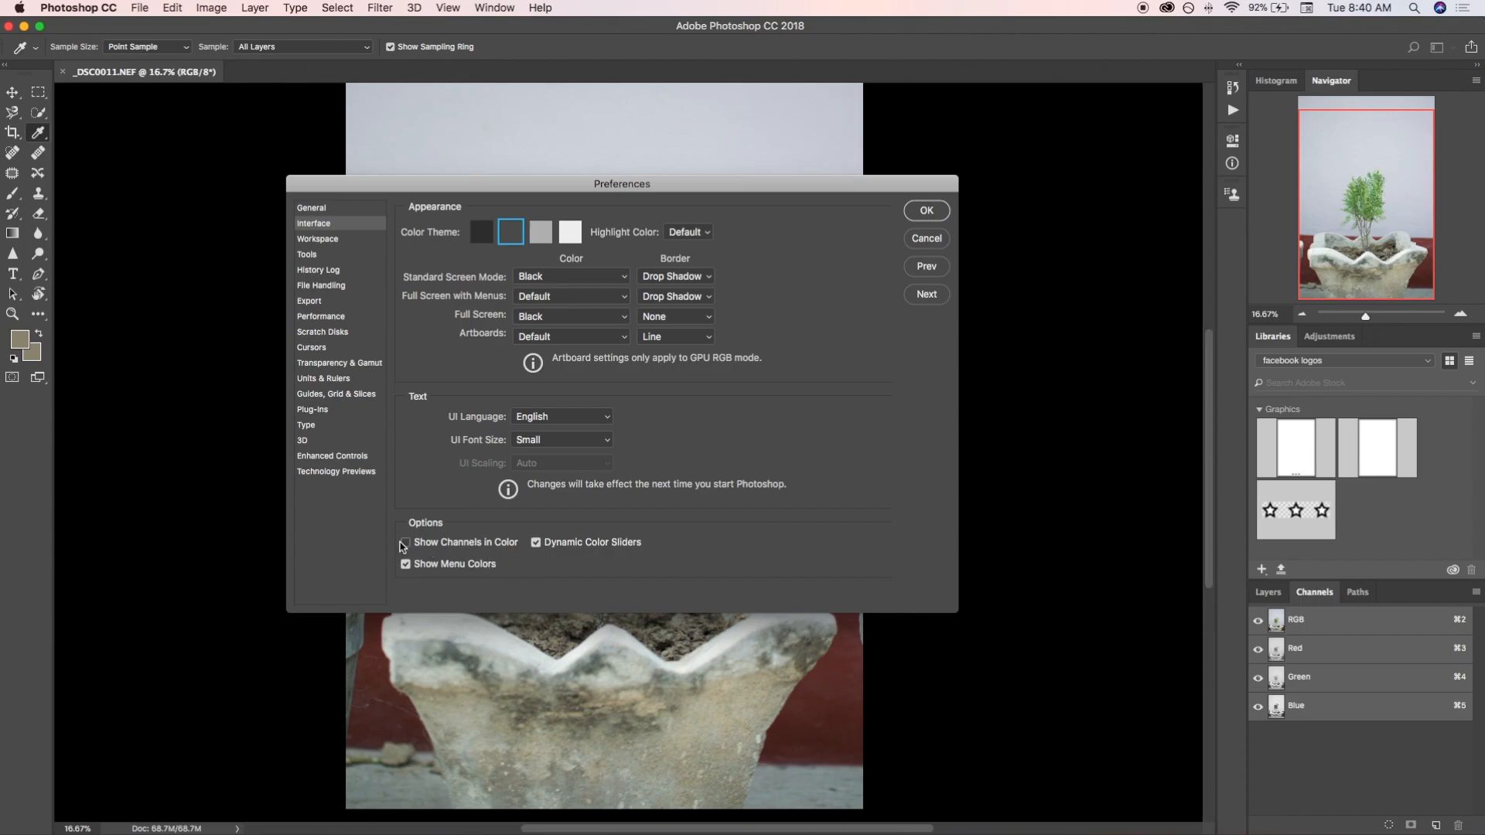
Uncheck Show Channels in Color in Interface preferences and confirm with OK
click(405, 541)
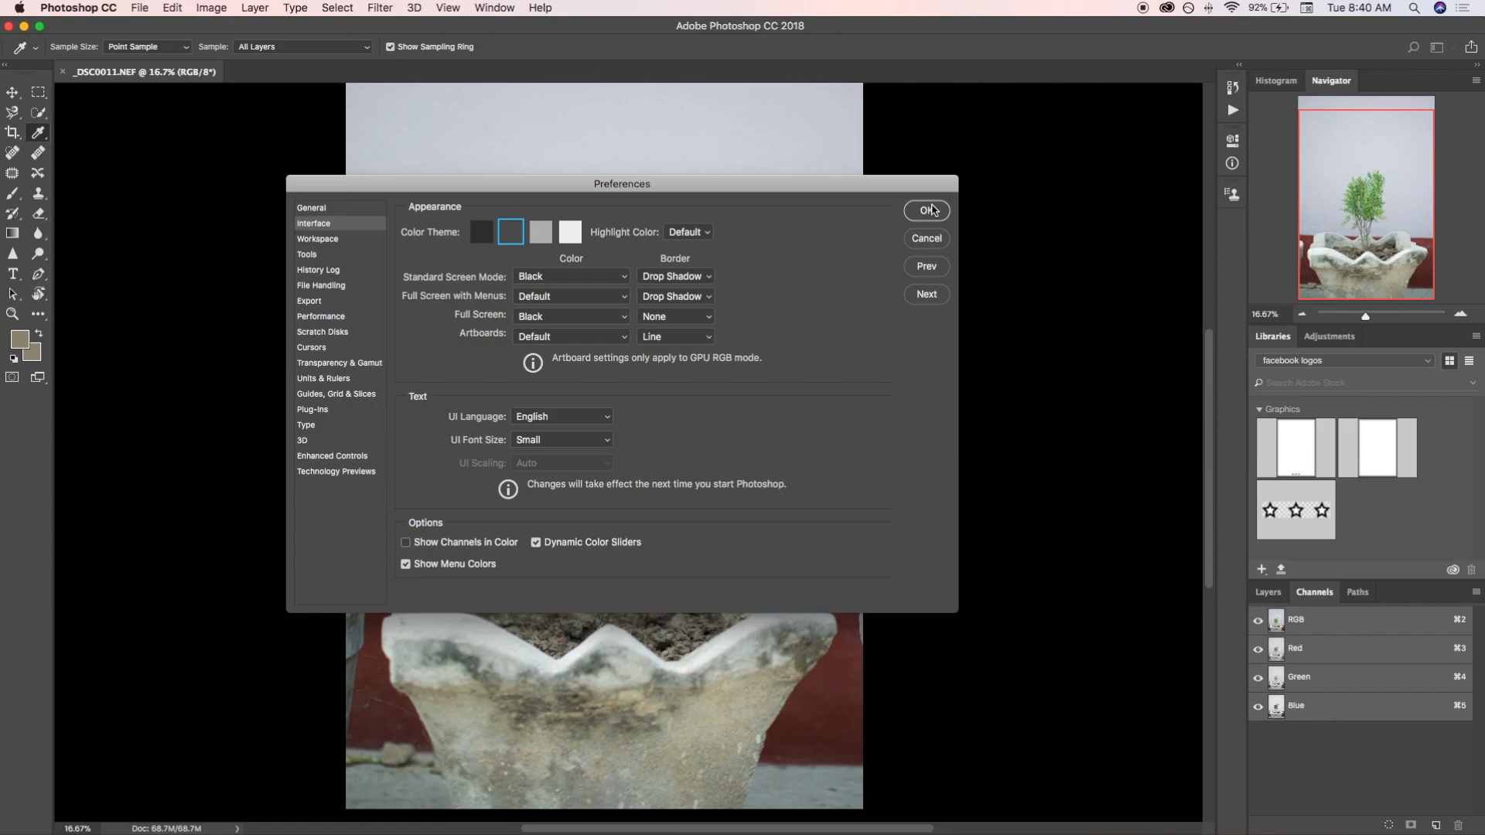
click(927, 211)
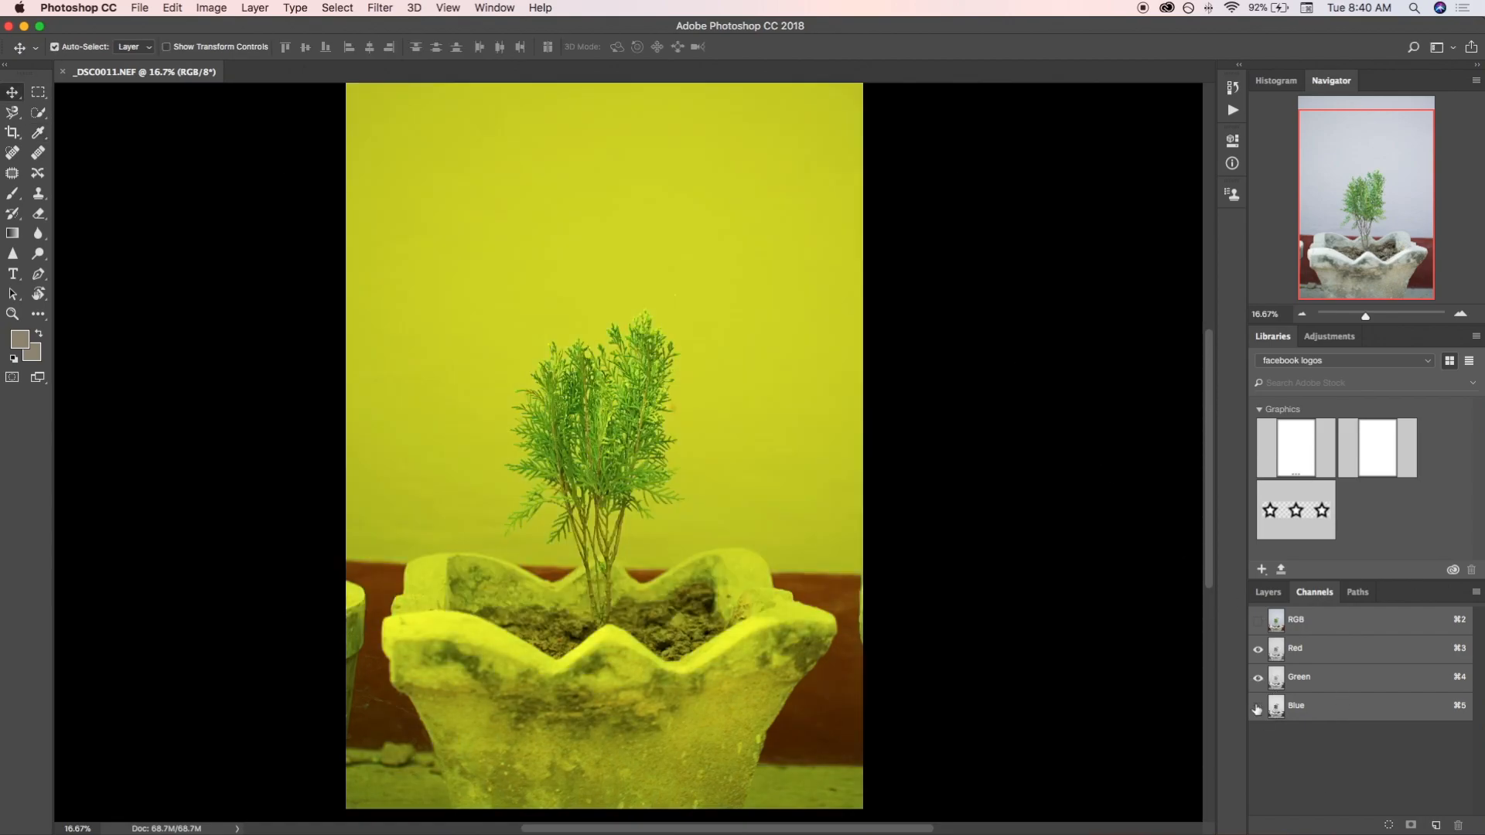
Toggle the Blue channel off and on, then view Blue, Green and Red alone before returning to RGB
click(1257, 709)
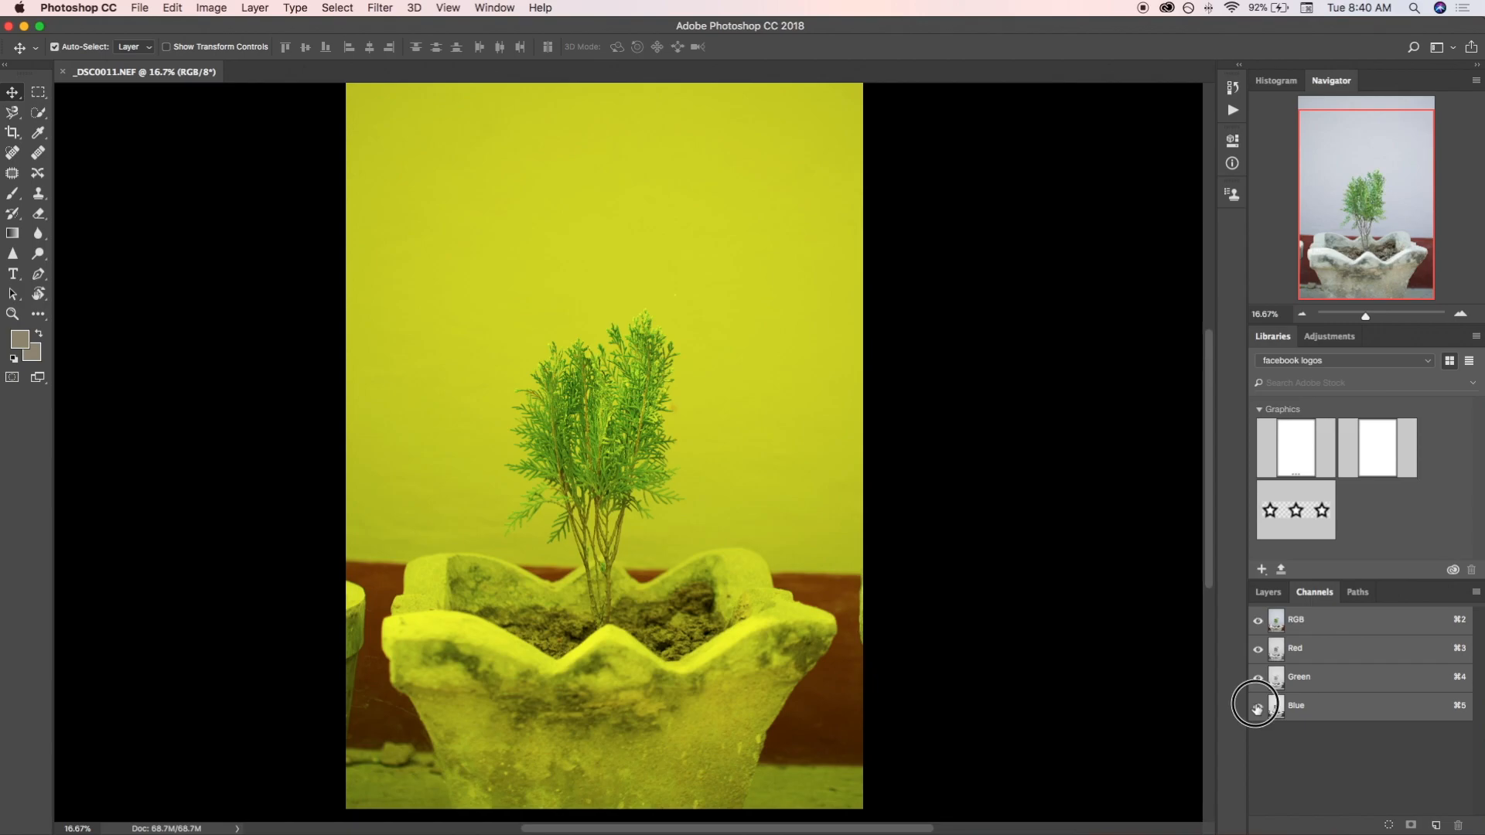
click(1257, 709)
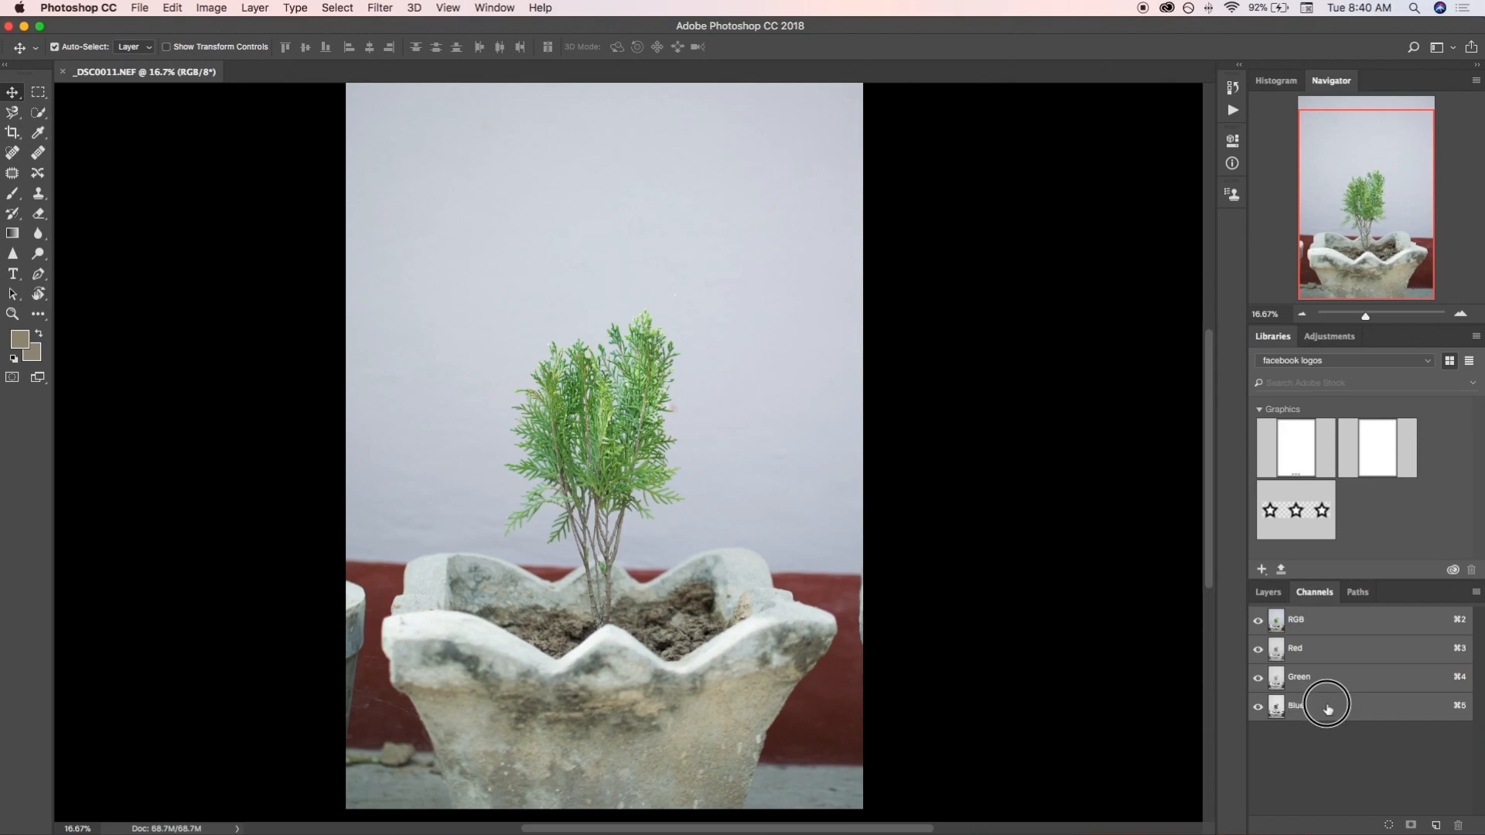
click(1296, 705)
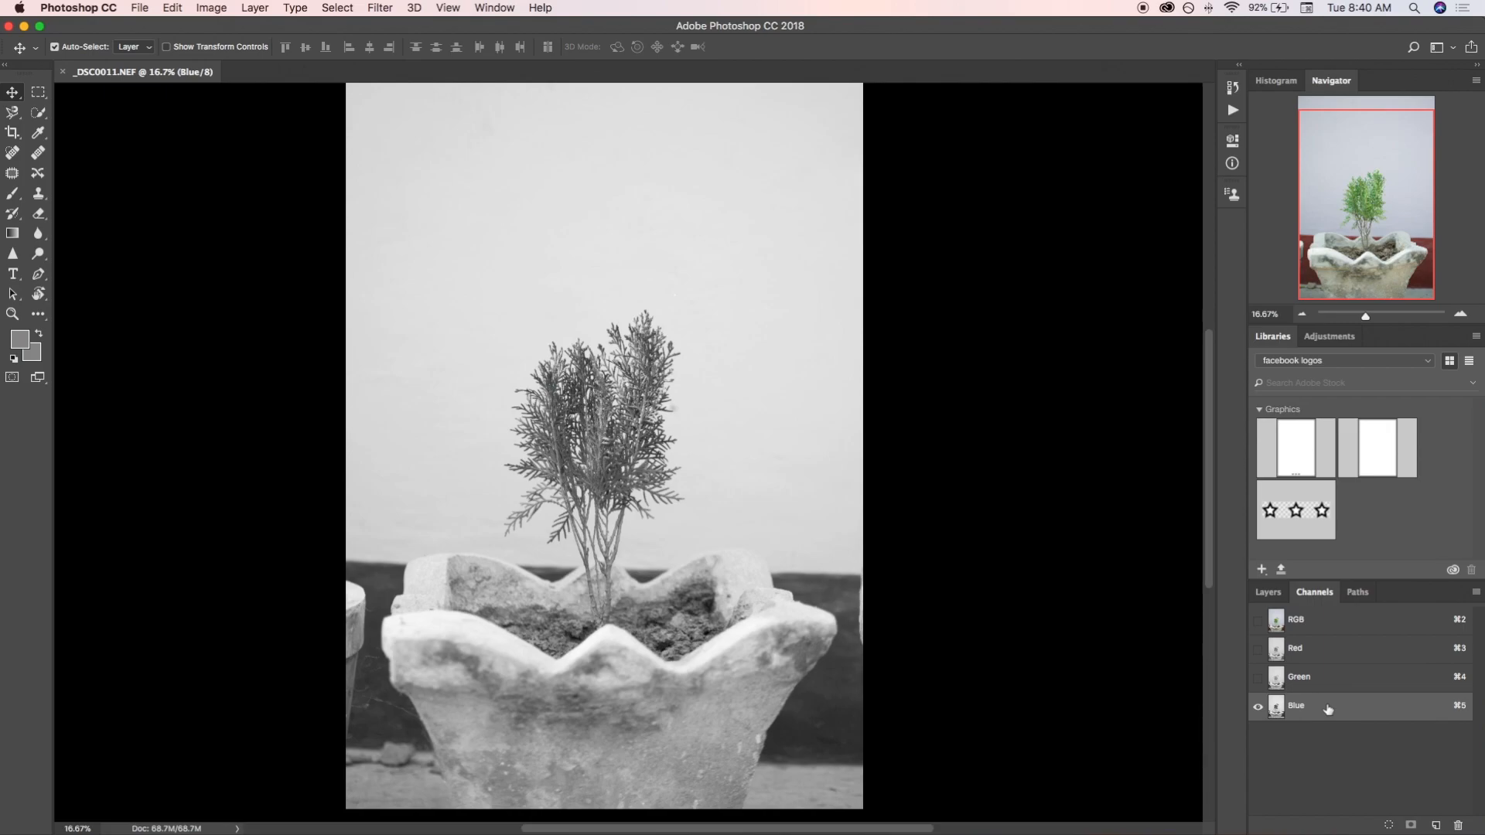
mouse_move(1333, 695)
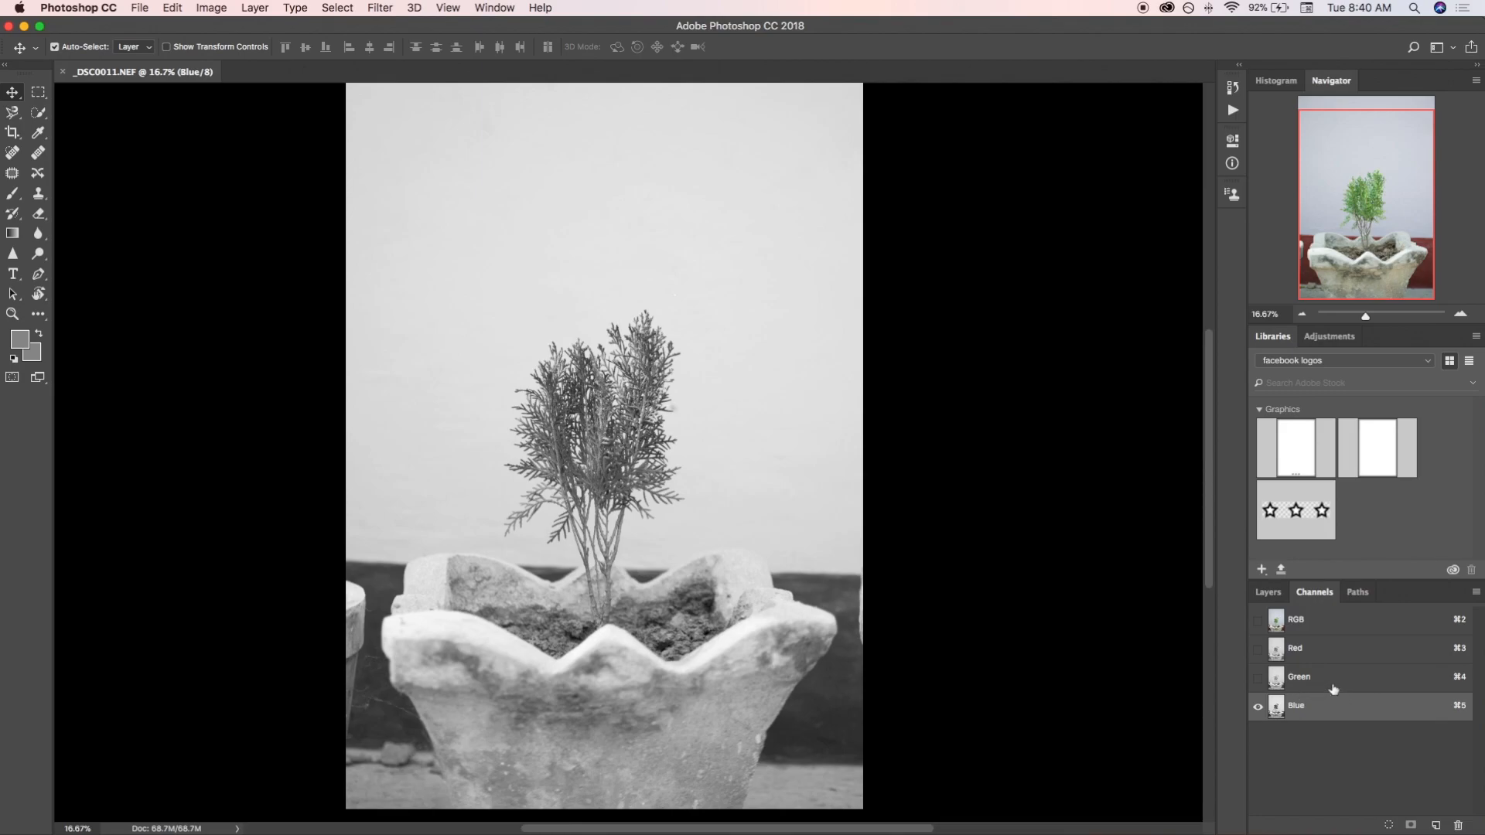
mouse_move(1348, 682)
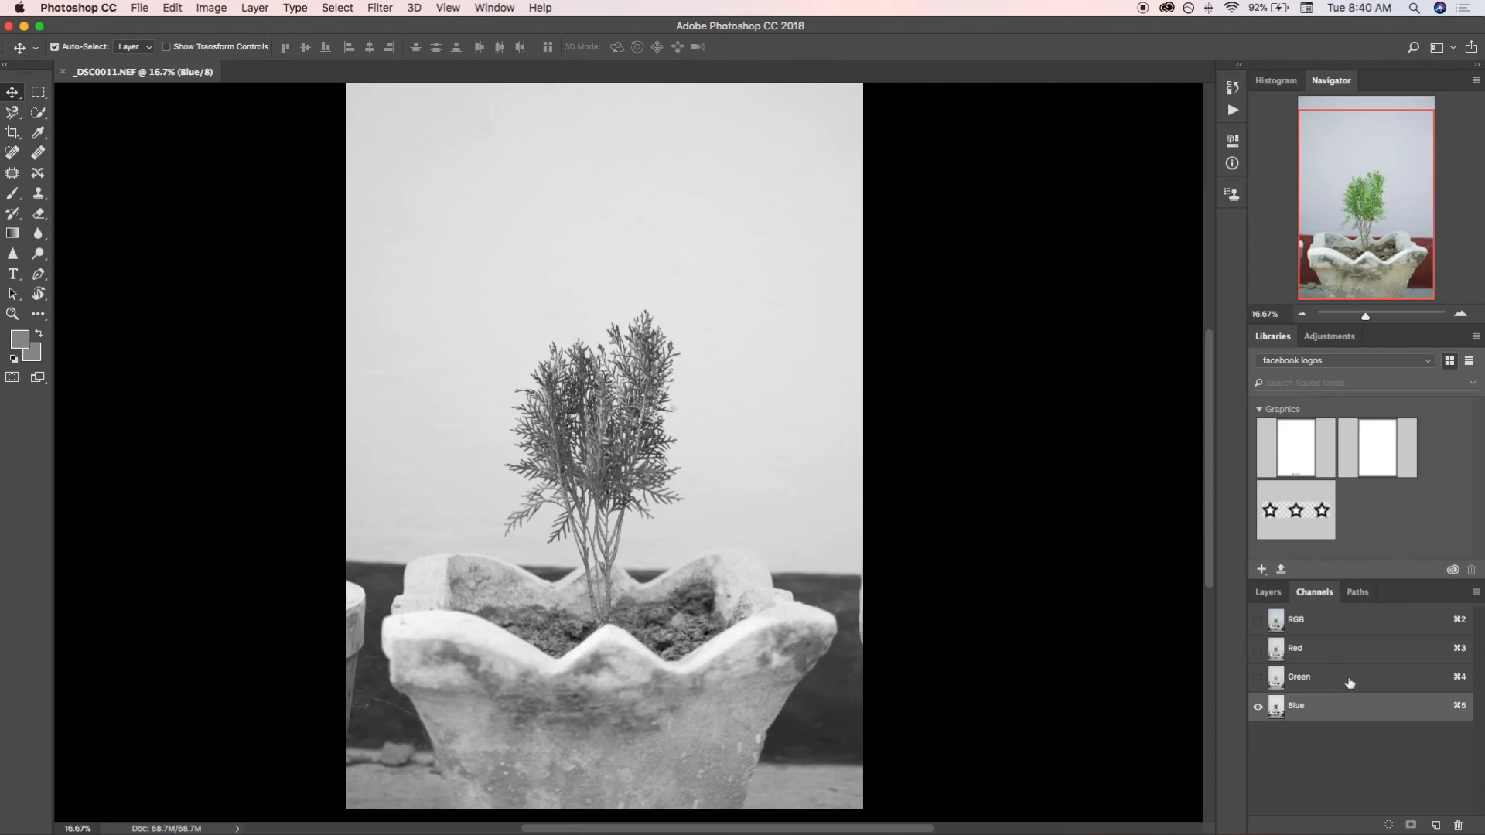
click(1298, 675)
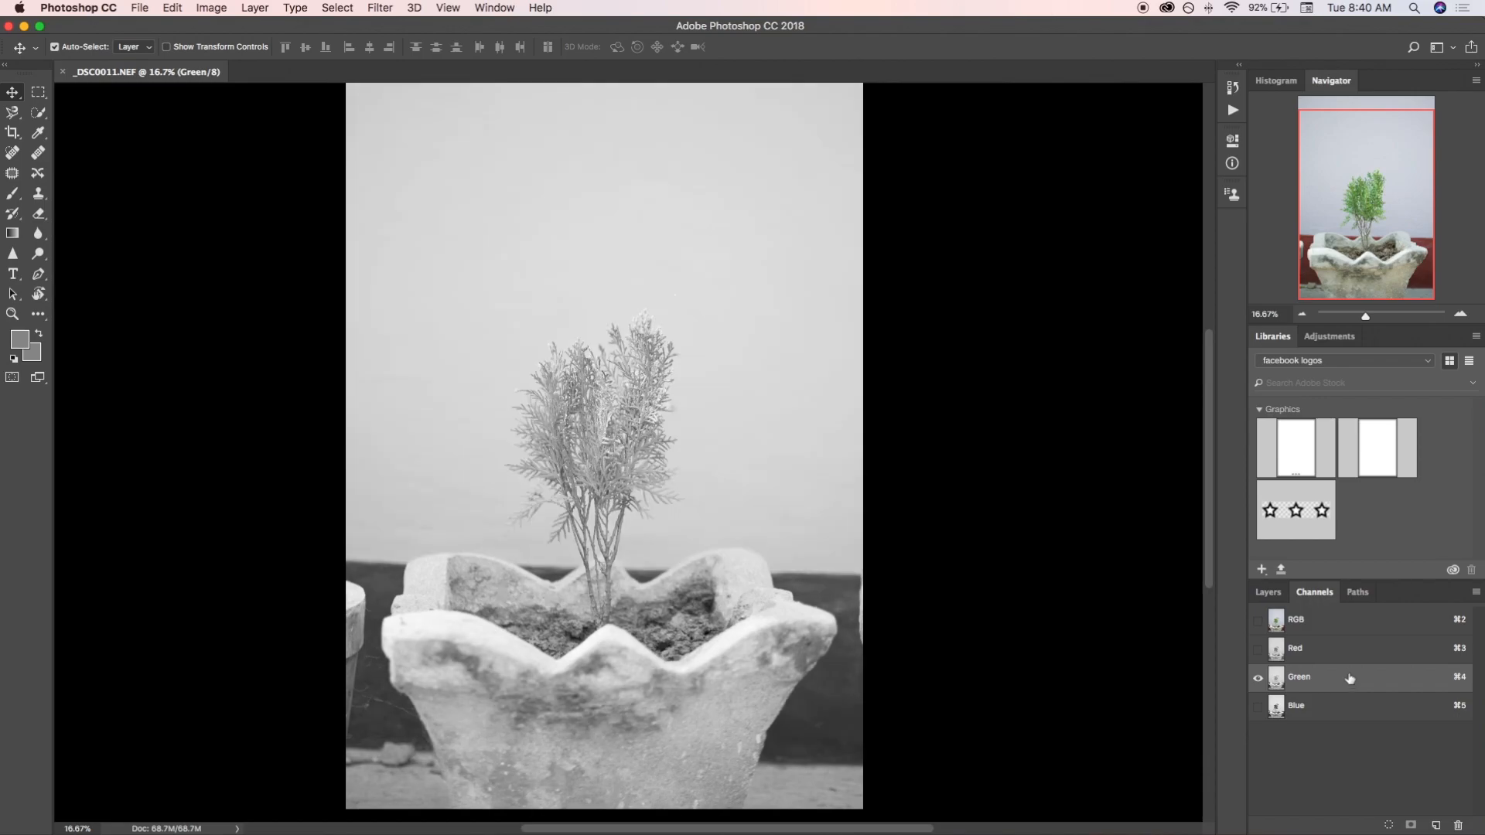
mouse_move(1401, 725)
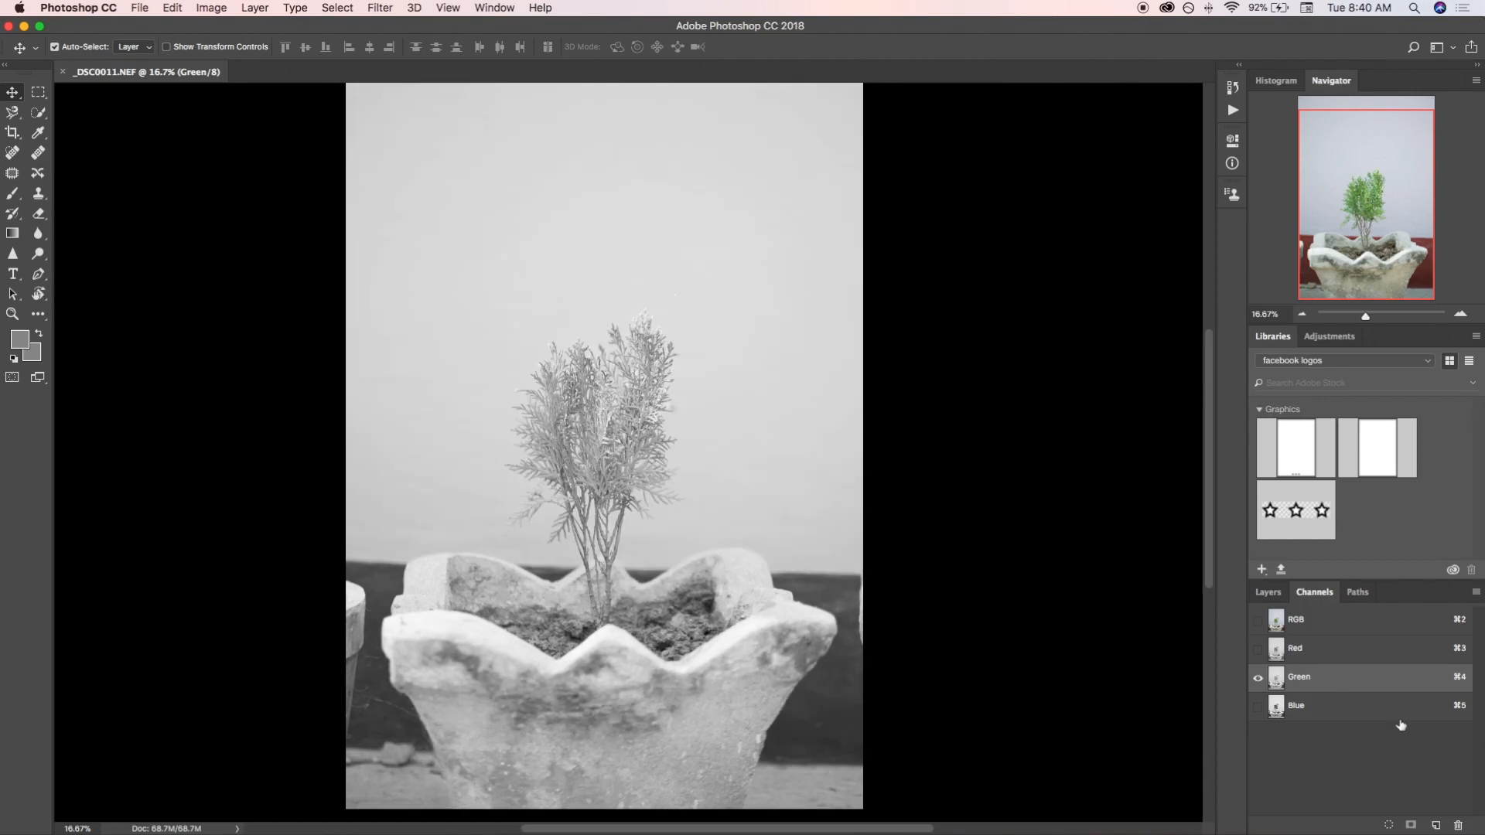
mouse_move(1377, 655)
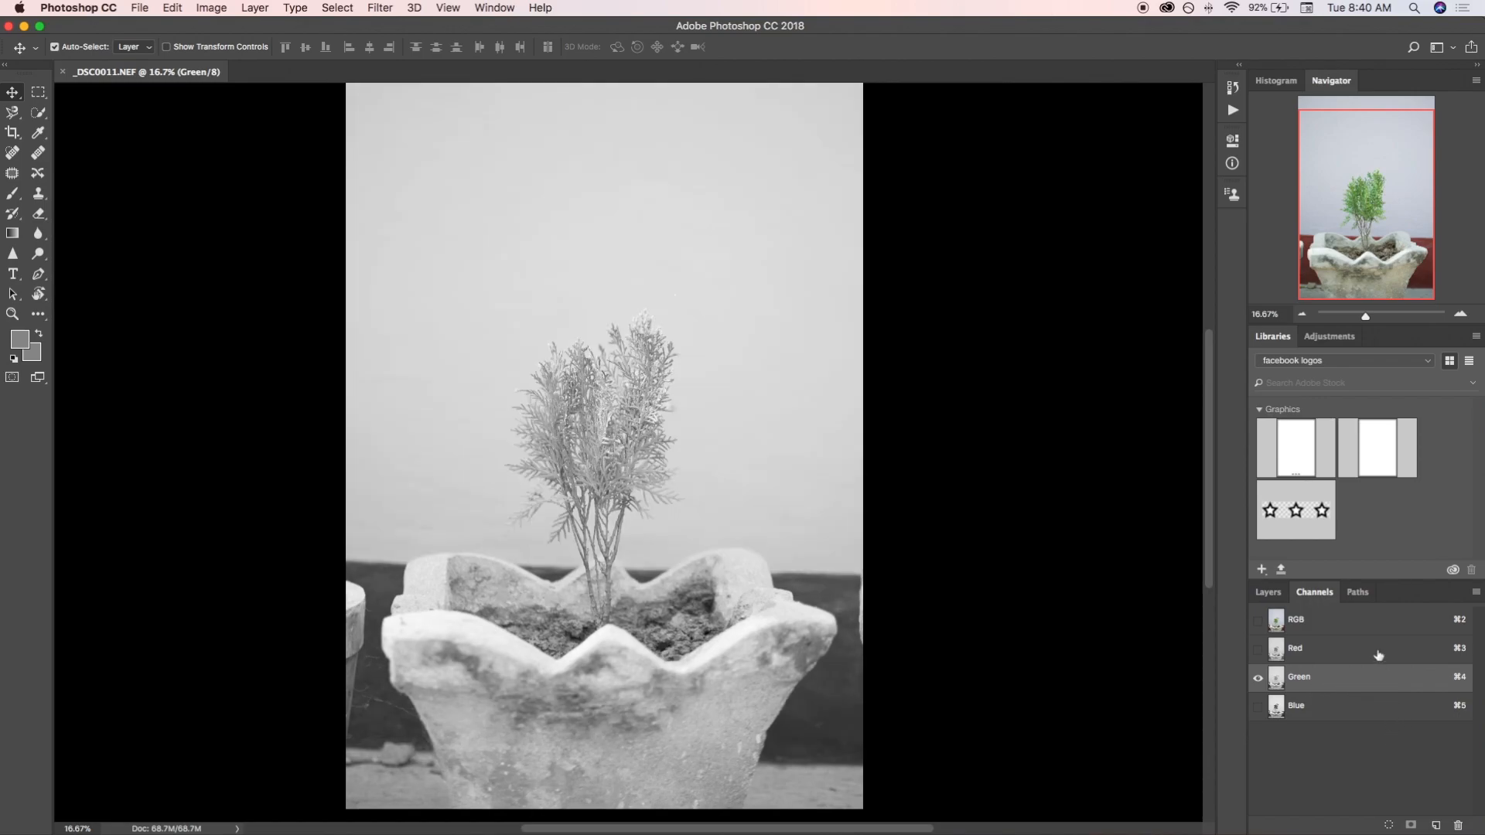
click(1294, 648)
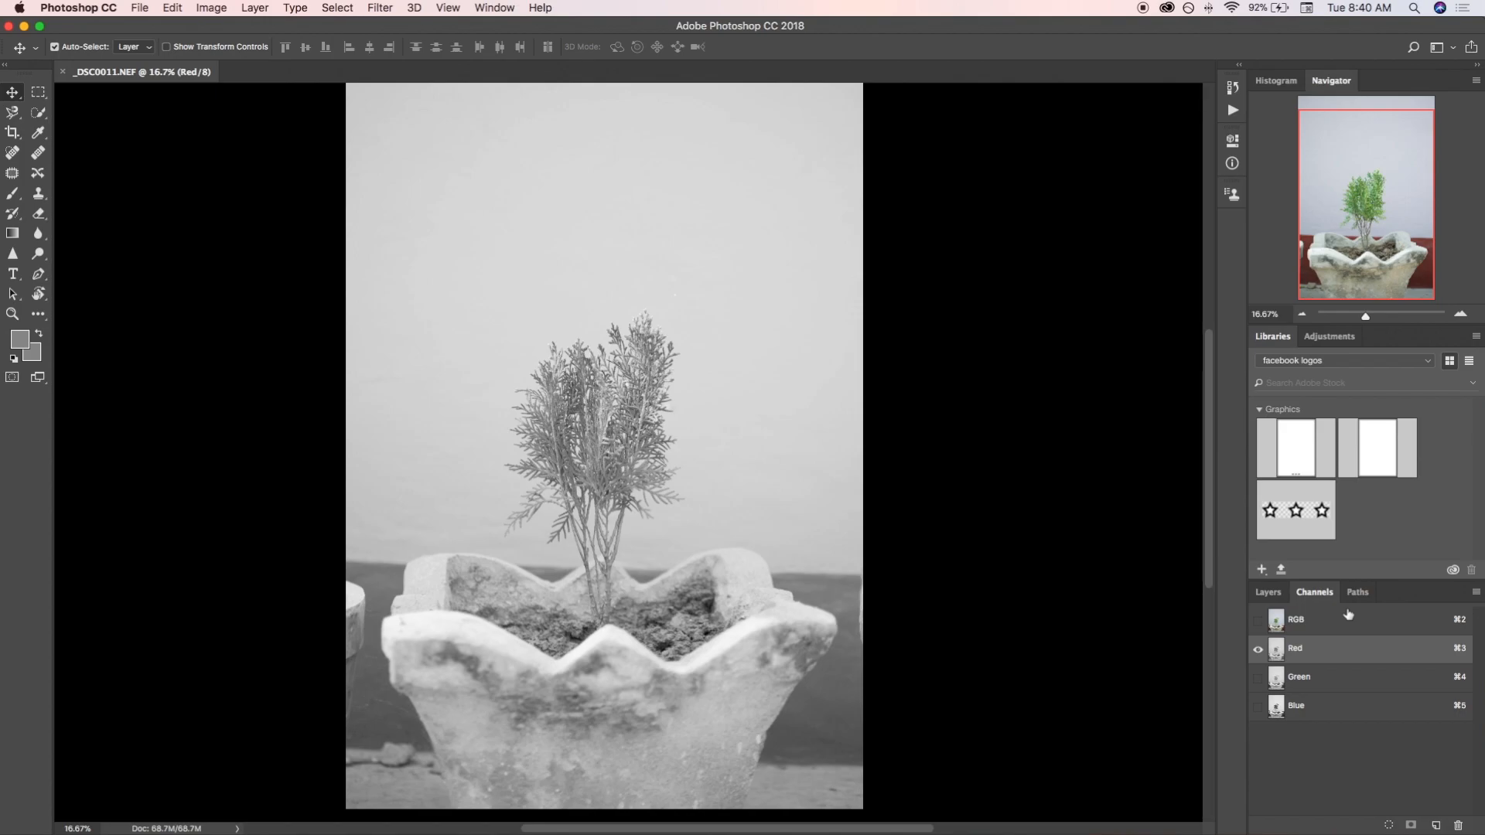
click(1294, 619)
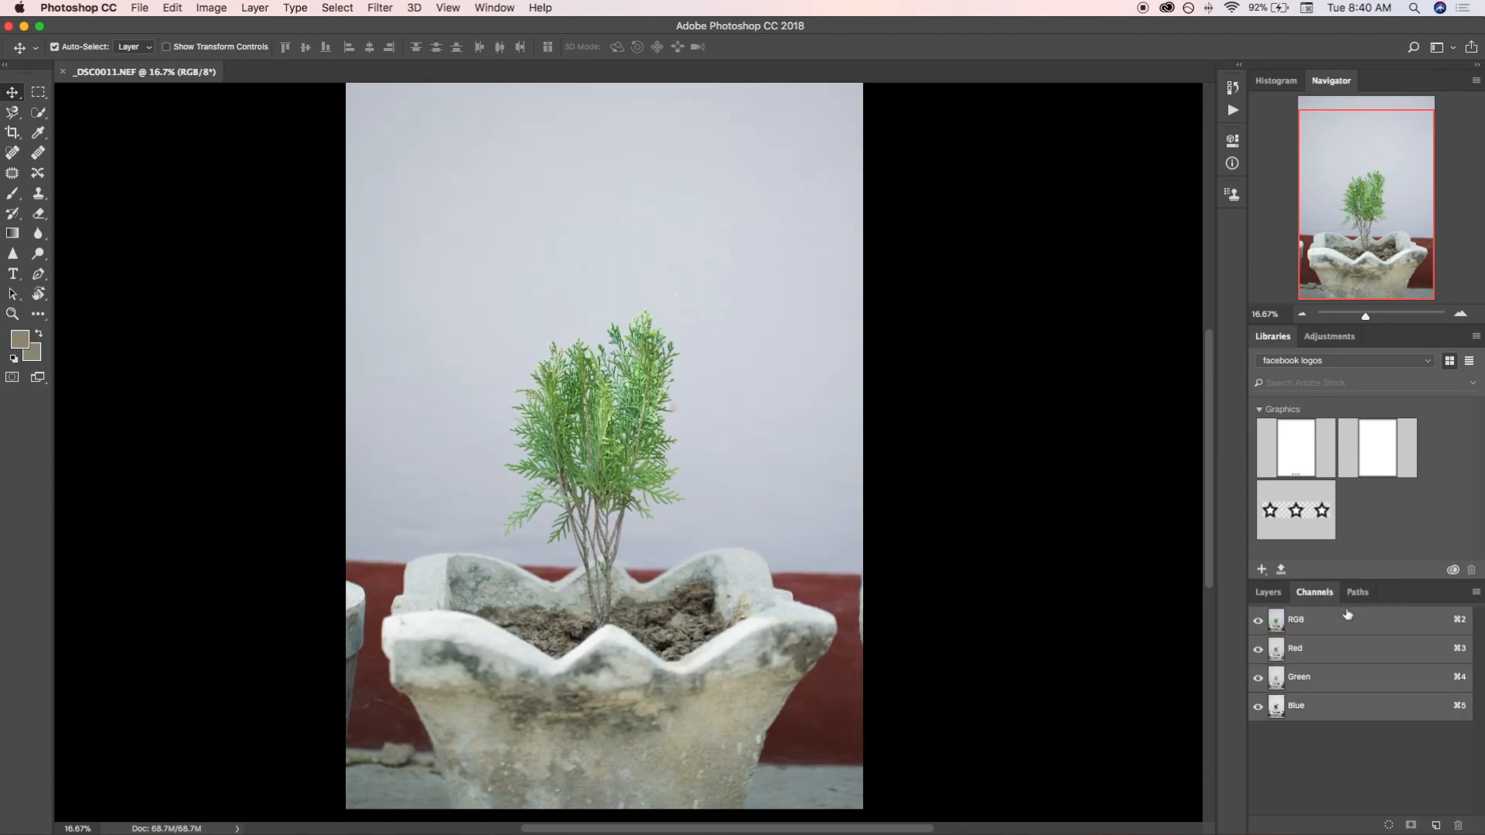
mouse_move(1348, 702)
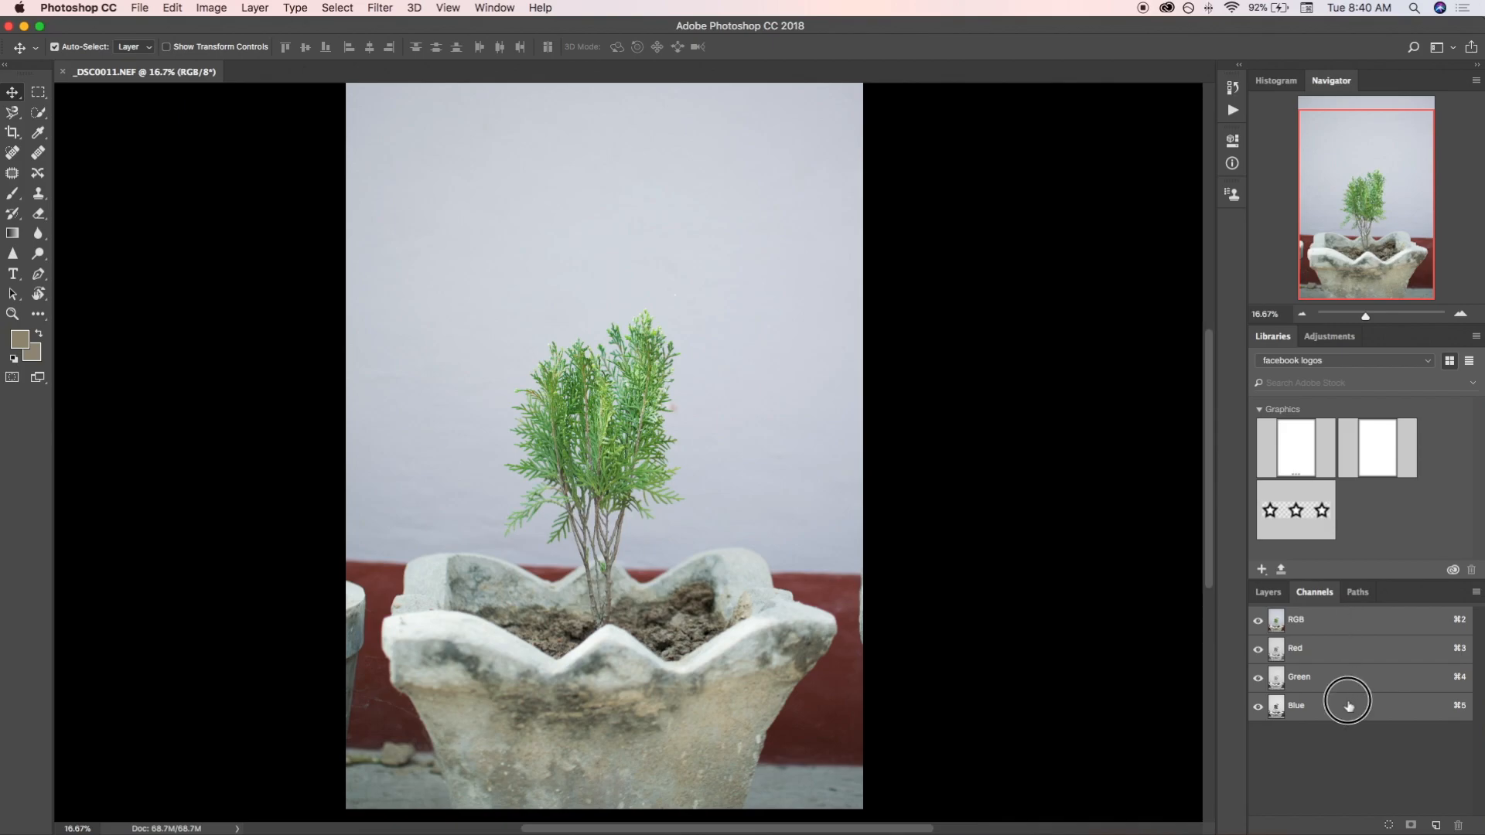
Compare Red, Green and Blue again and leave the Blue channel showing on its own
click(1296, 705)
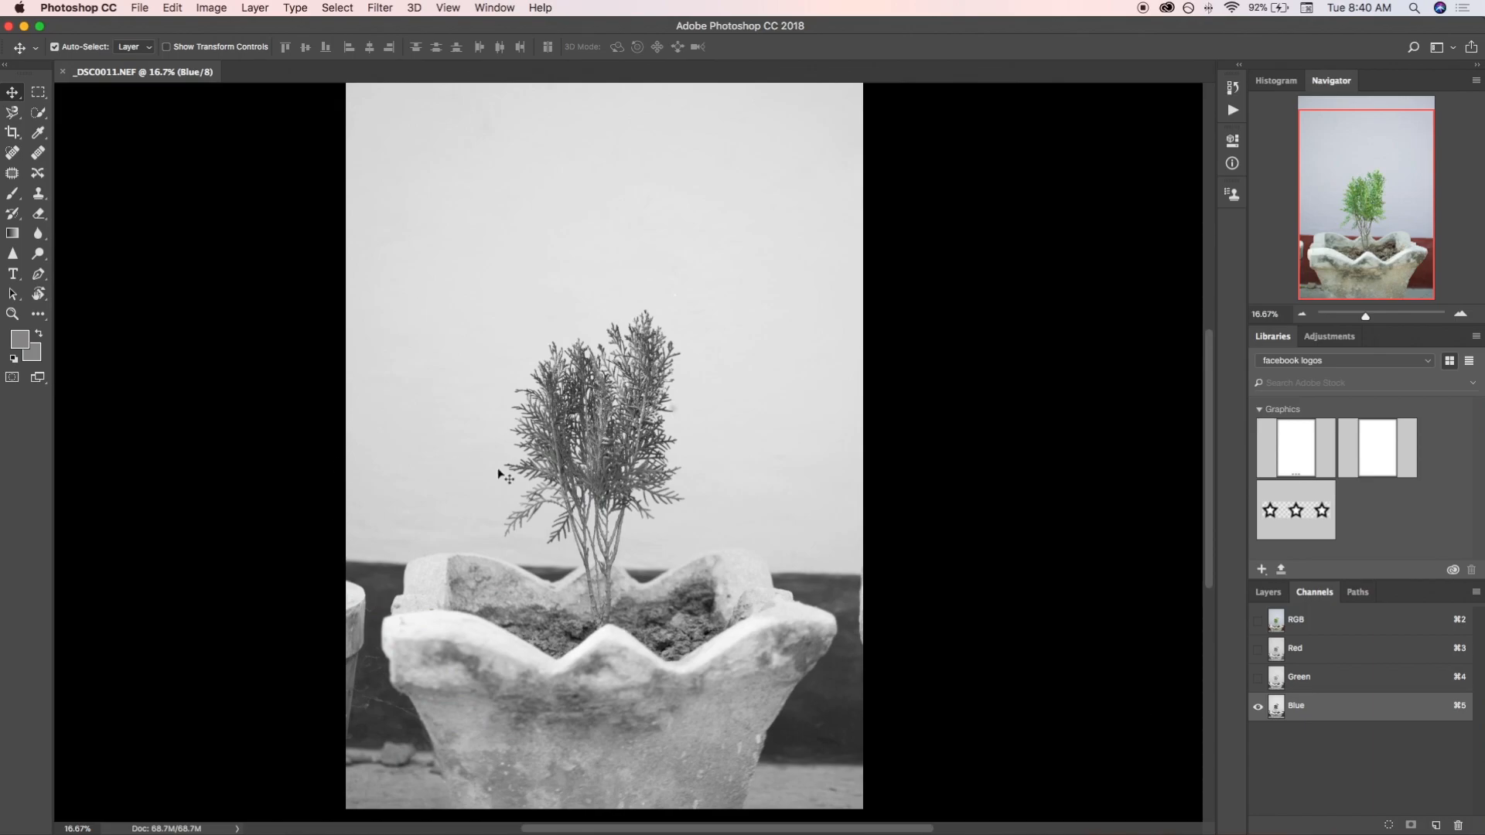
mouse_move(736, 491)
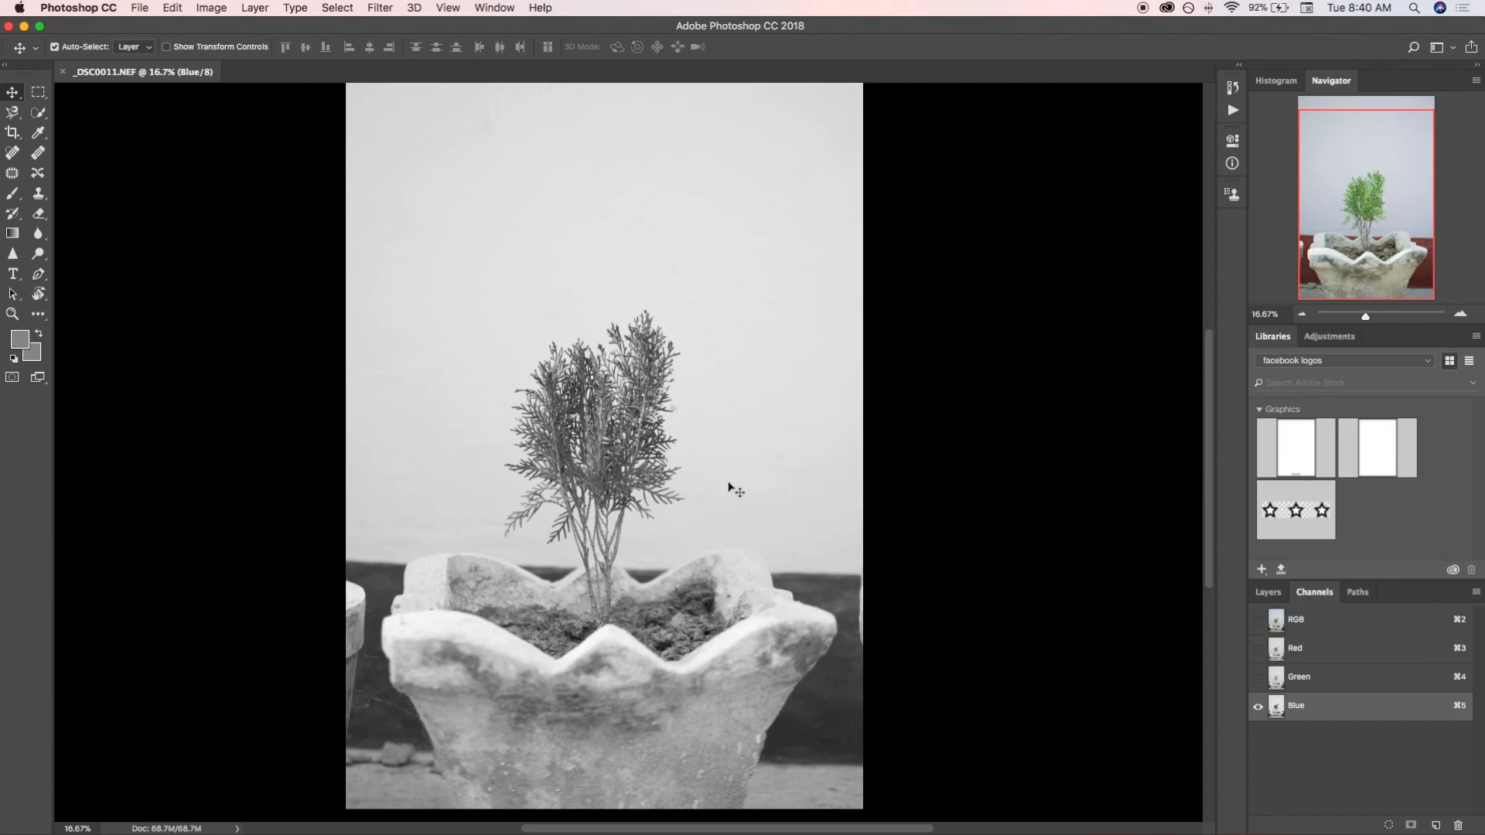
click(1296, 648)
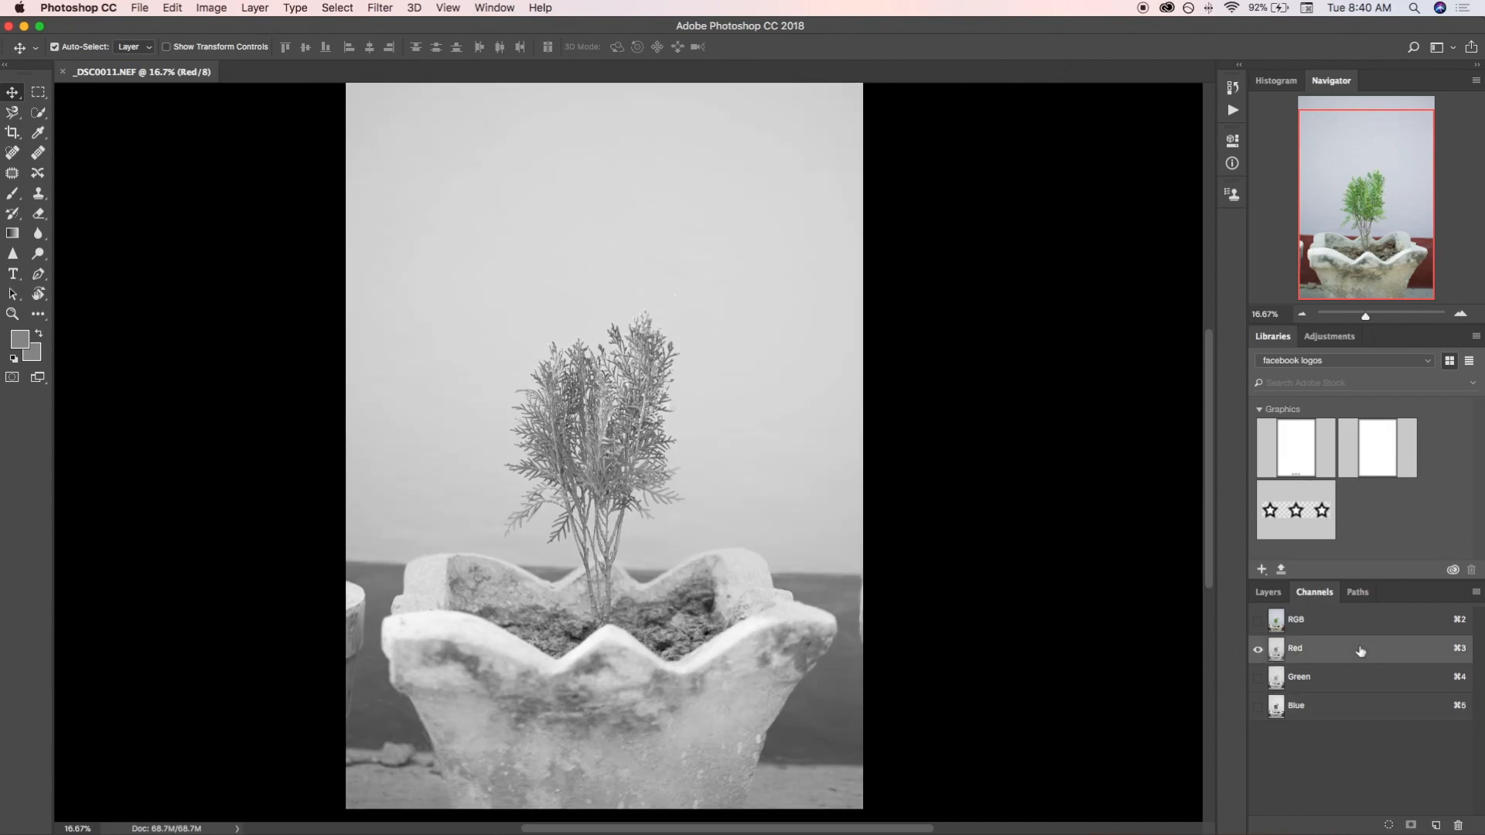
click(1298, 676)
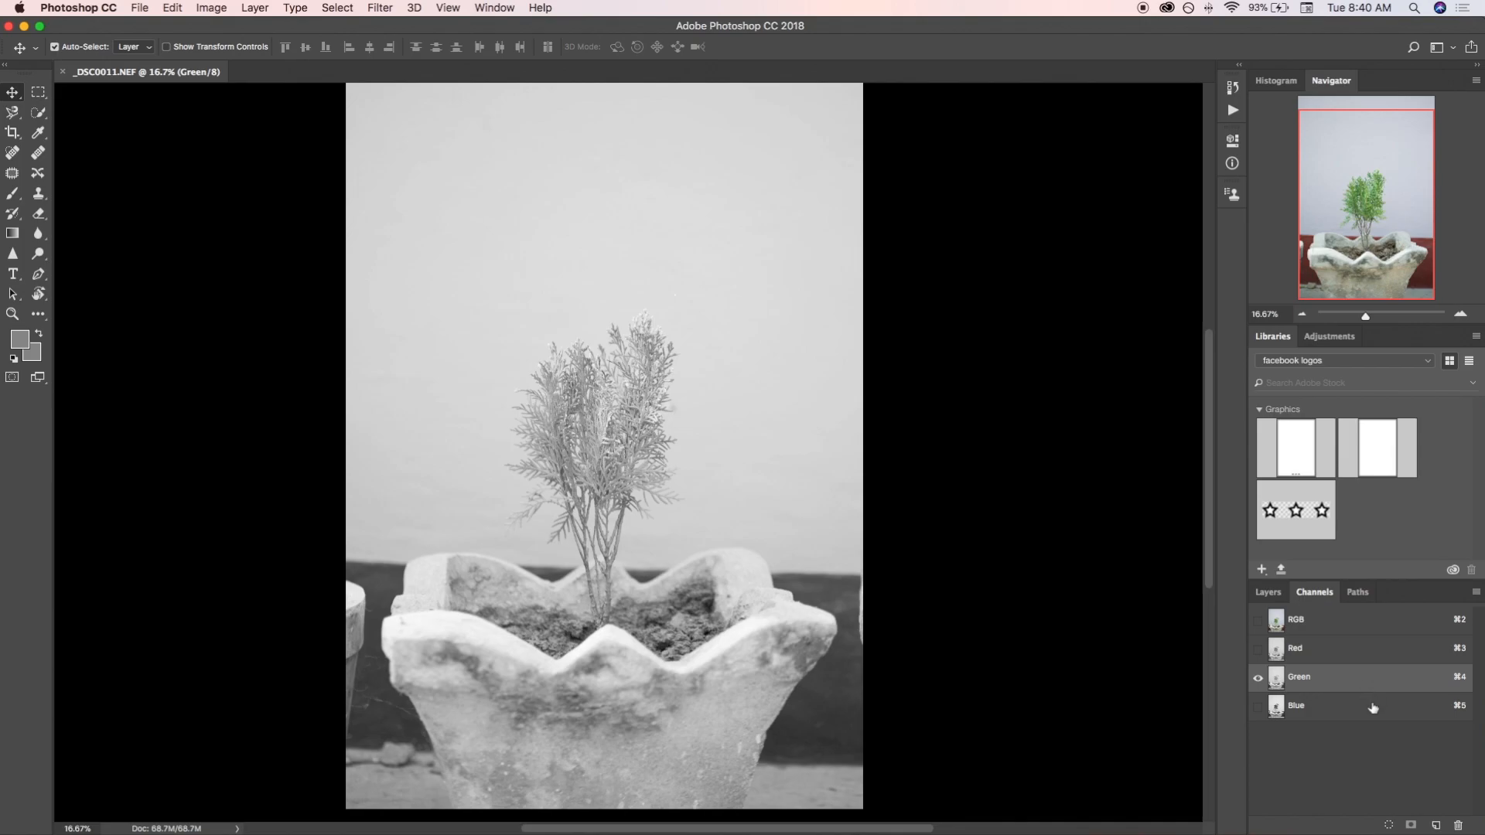
click(1296, 705)
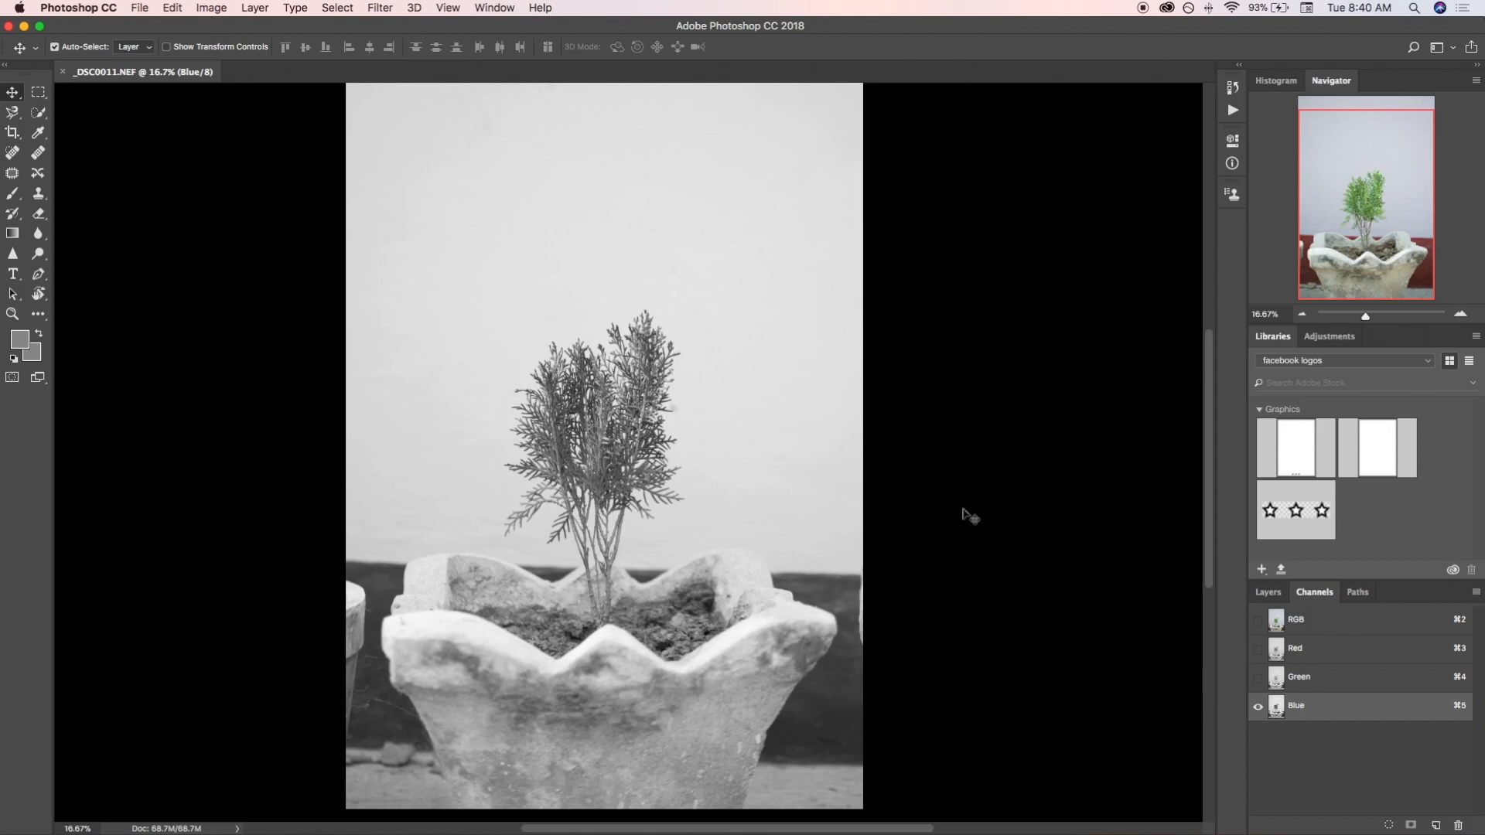
mouse_move(384, 238)
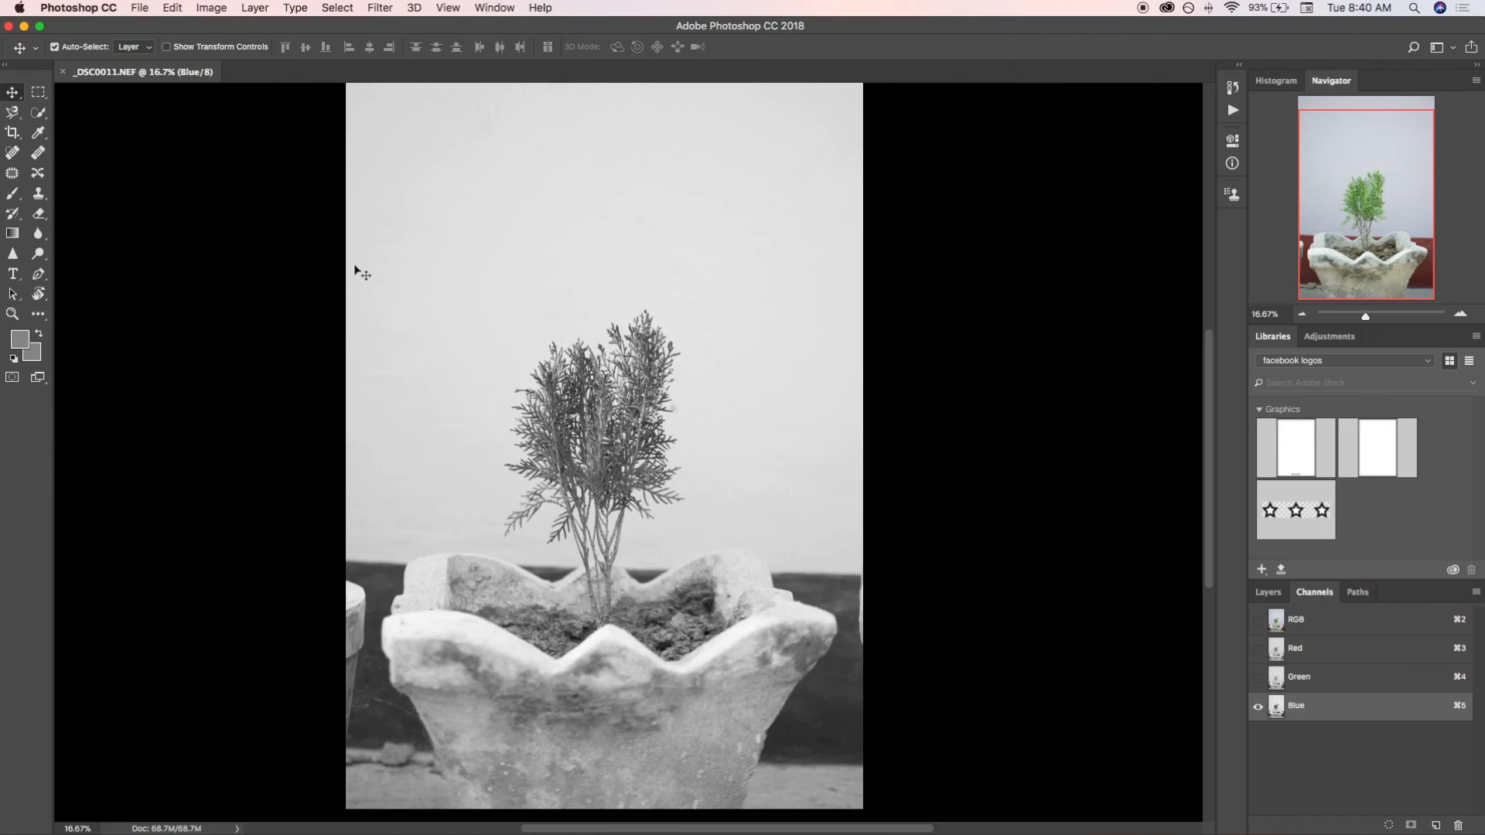
click(210, 7)
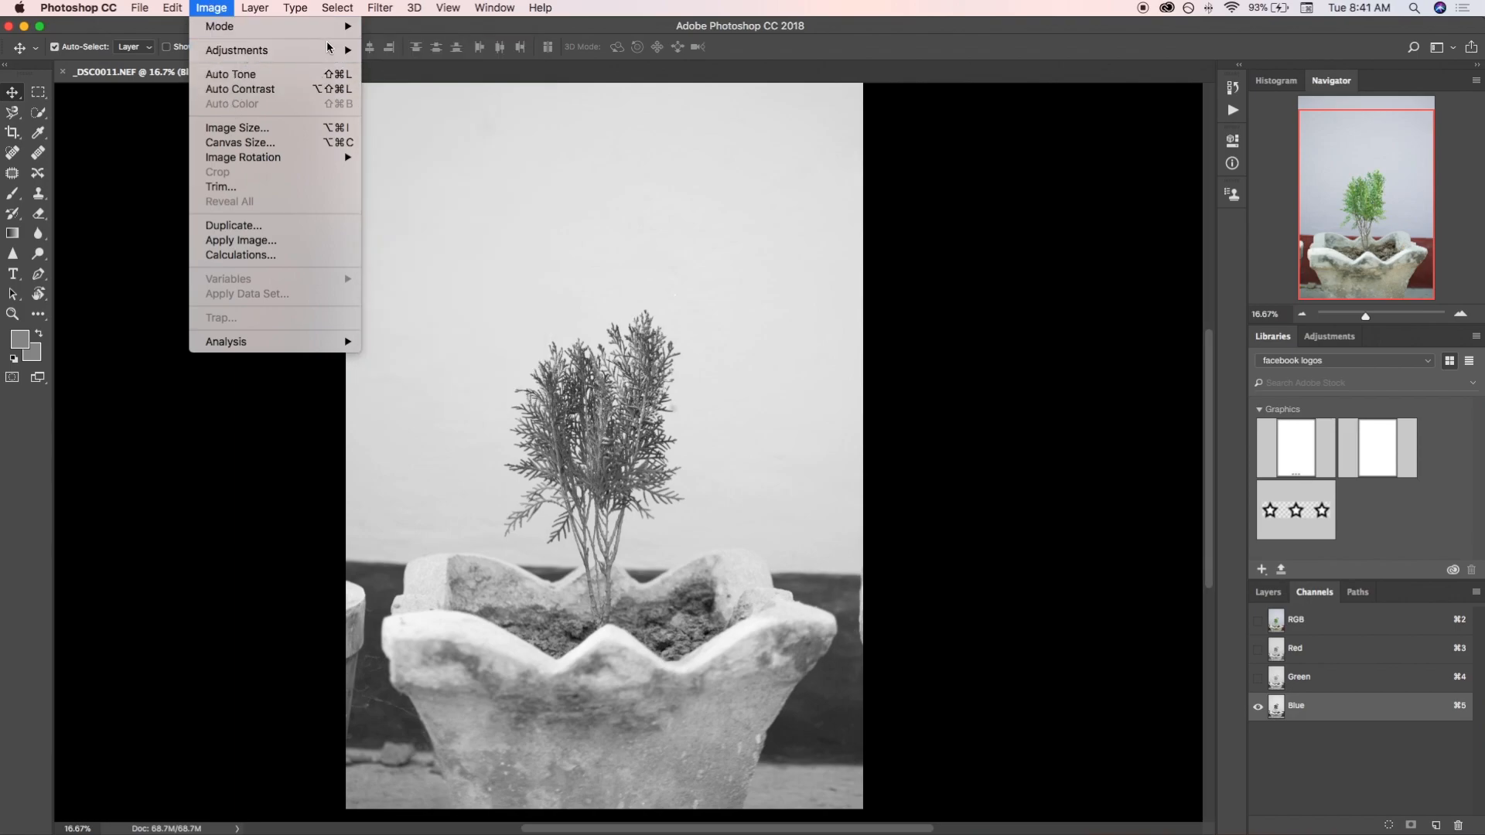
Apply Levels to the Blue channel with inputs 180 and 205 so background goes white, plant black
click(235, 50)
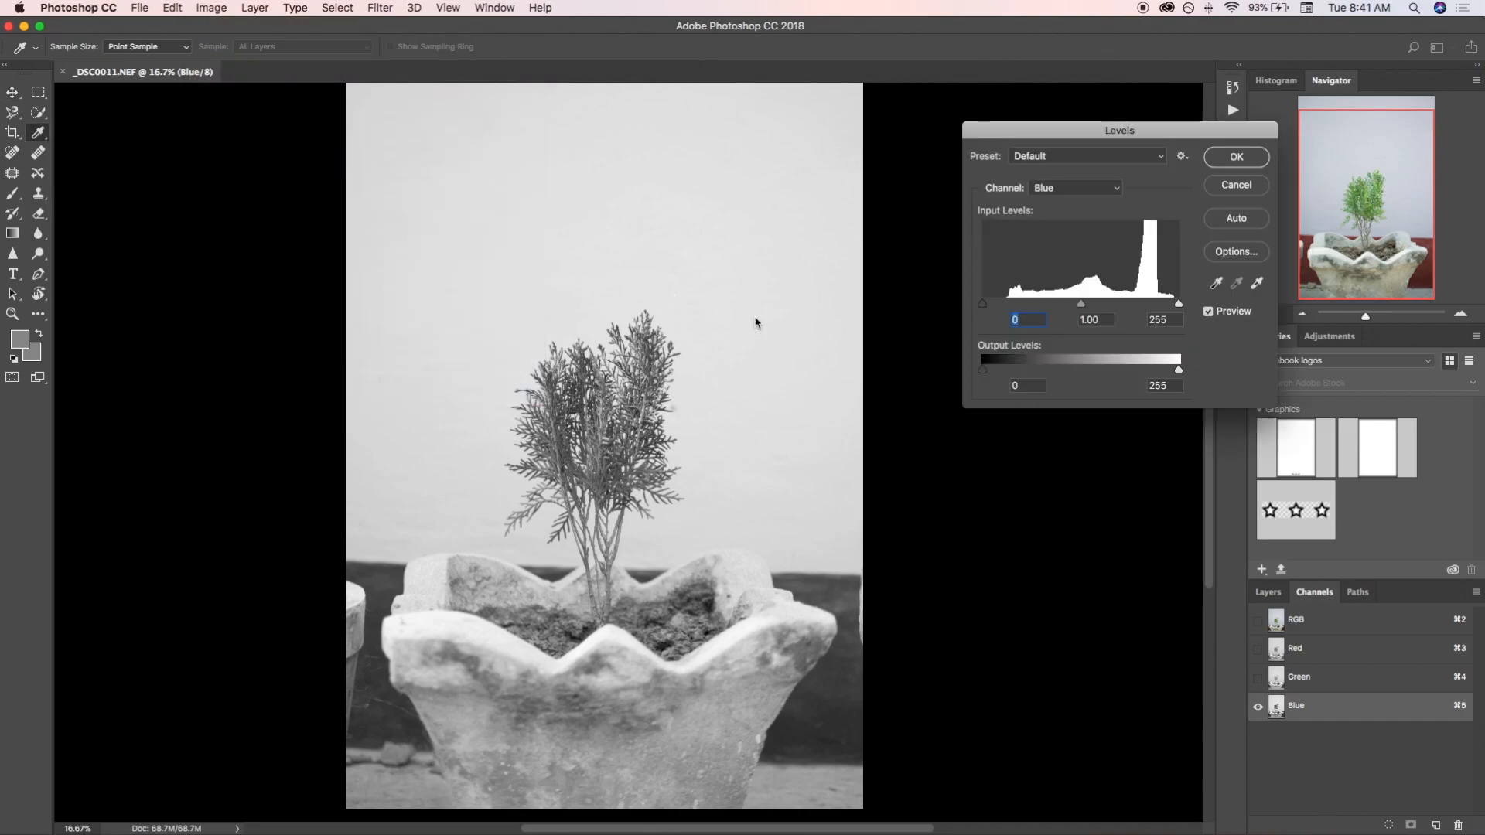
mouse_move(1215, 285)
text(96)
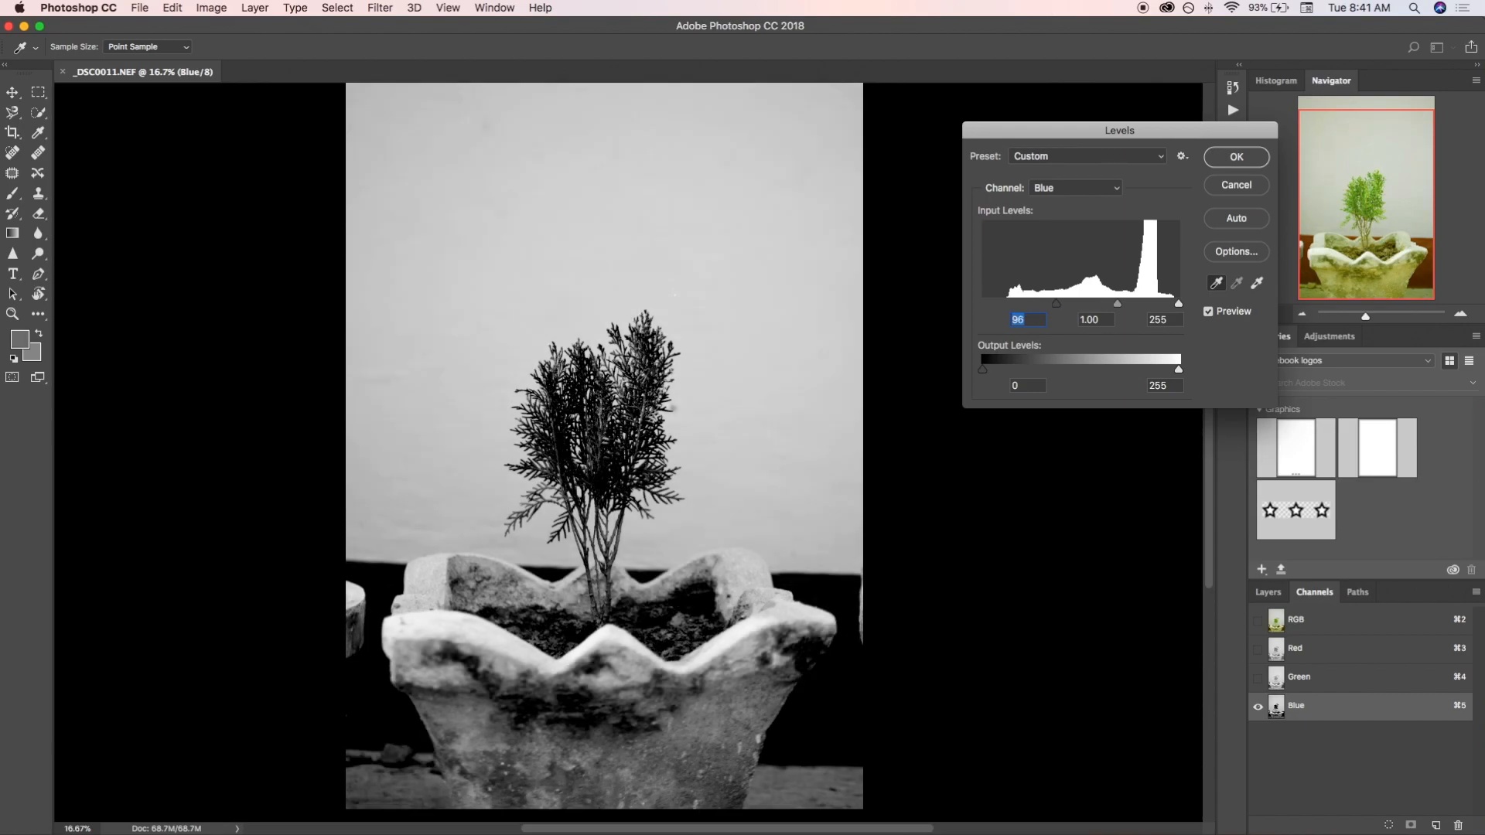
mouse_move(1216, 301)
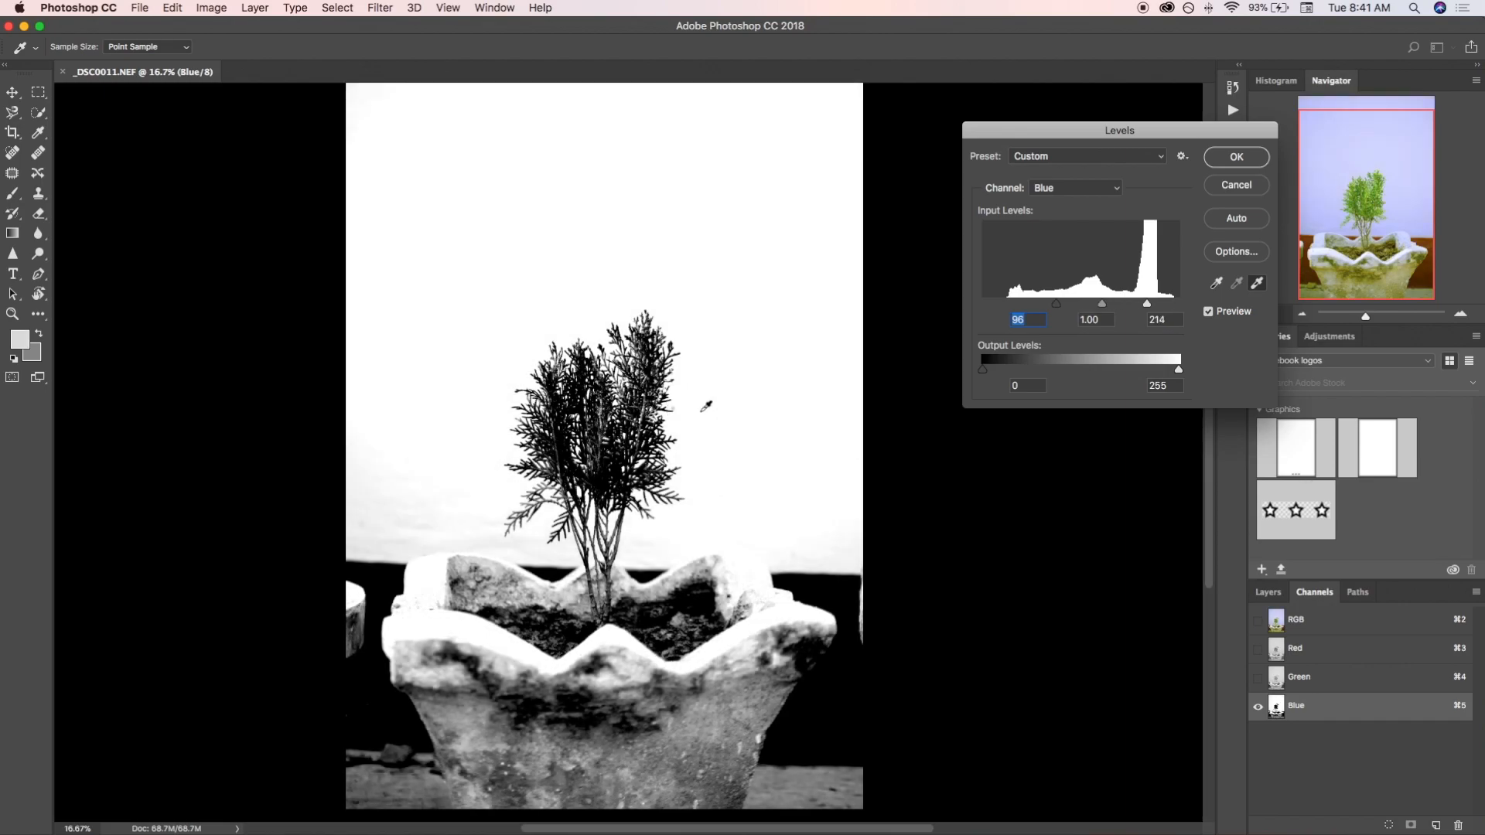
drag(1145, 303, 1140, 304)
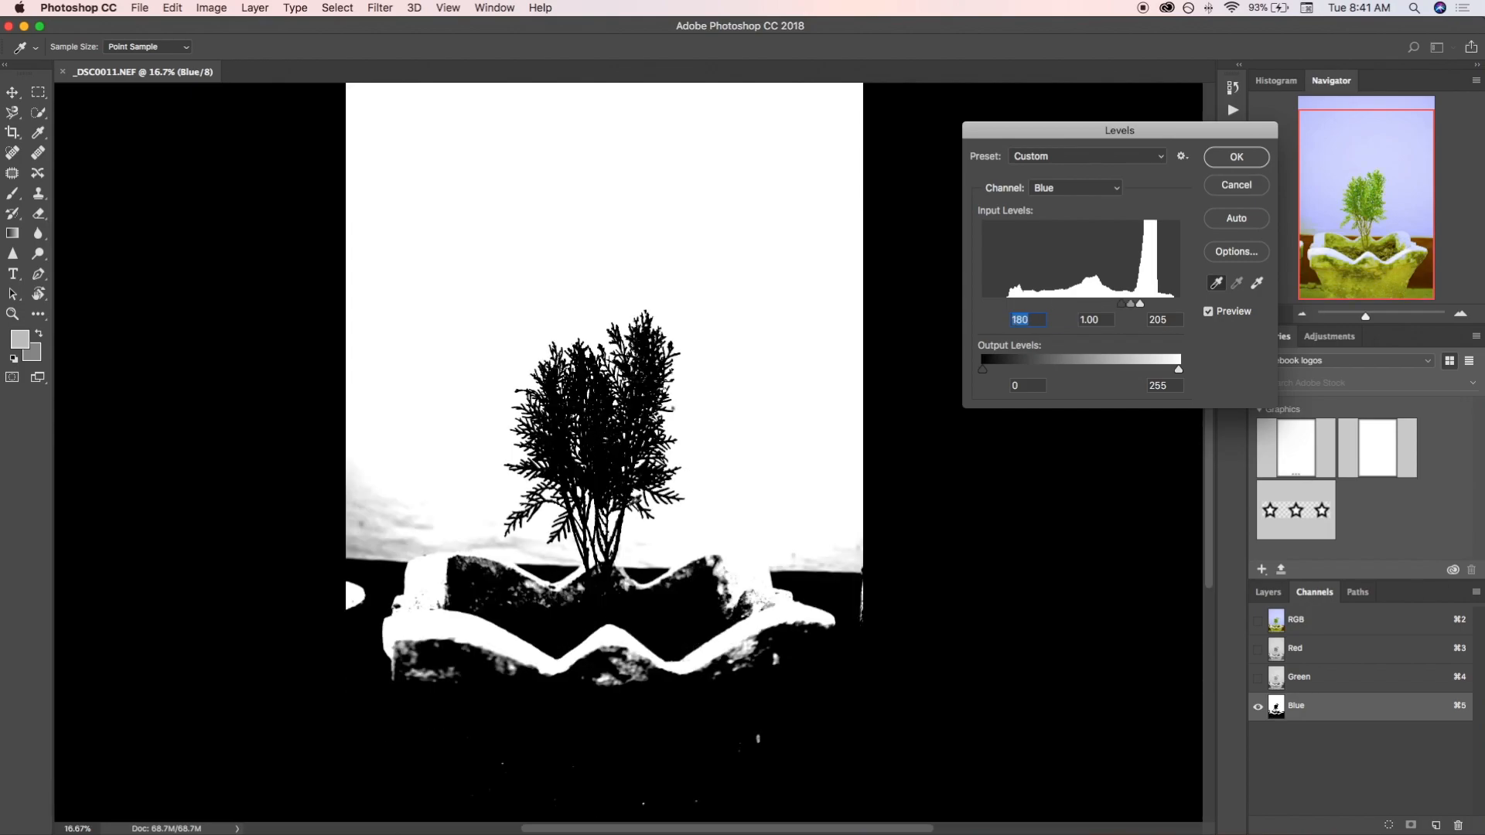
mouse_move(955, 557)
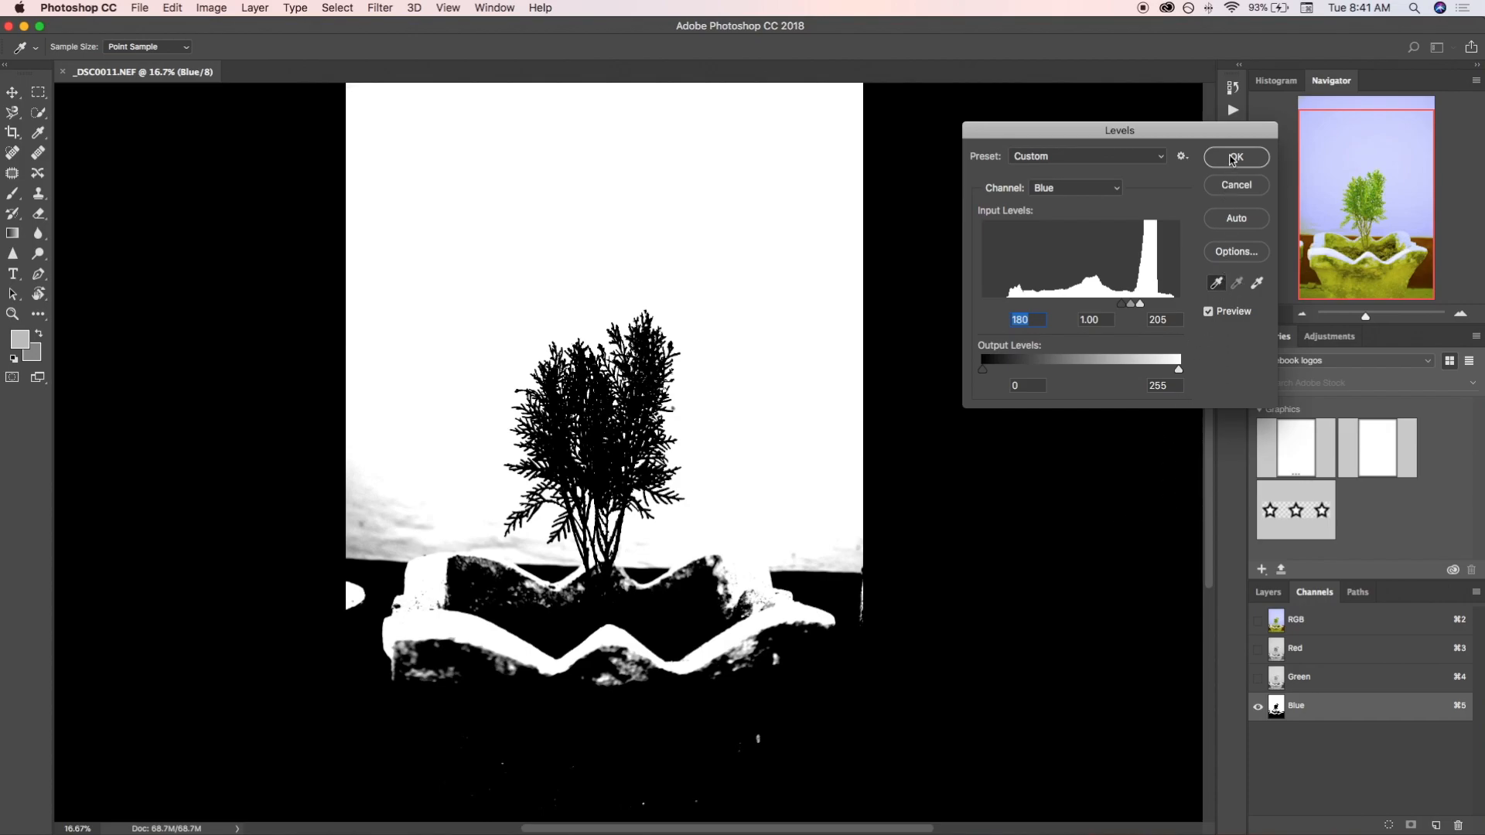
click(1235, 157)
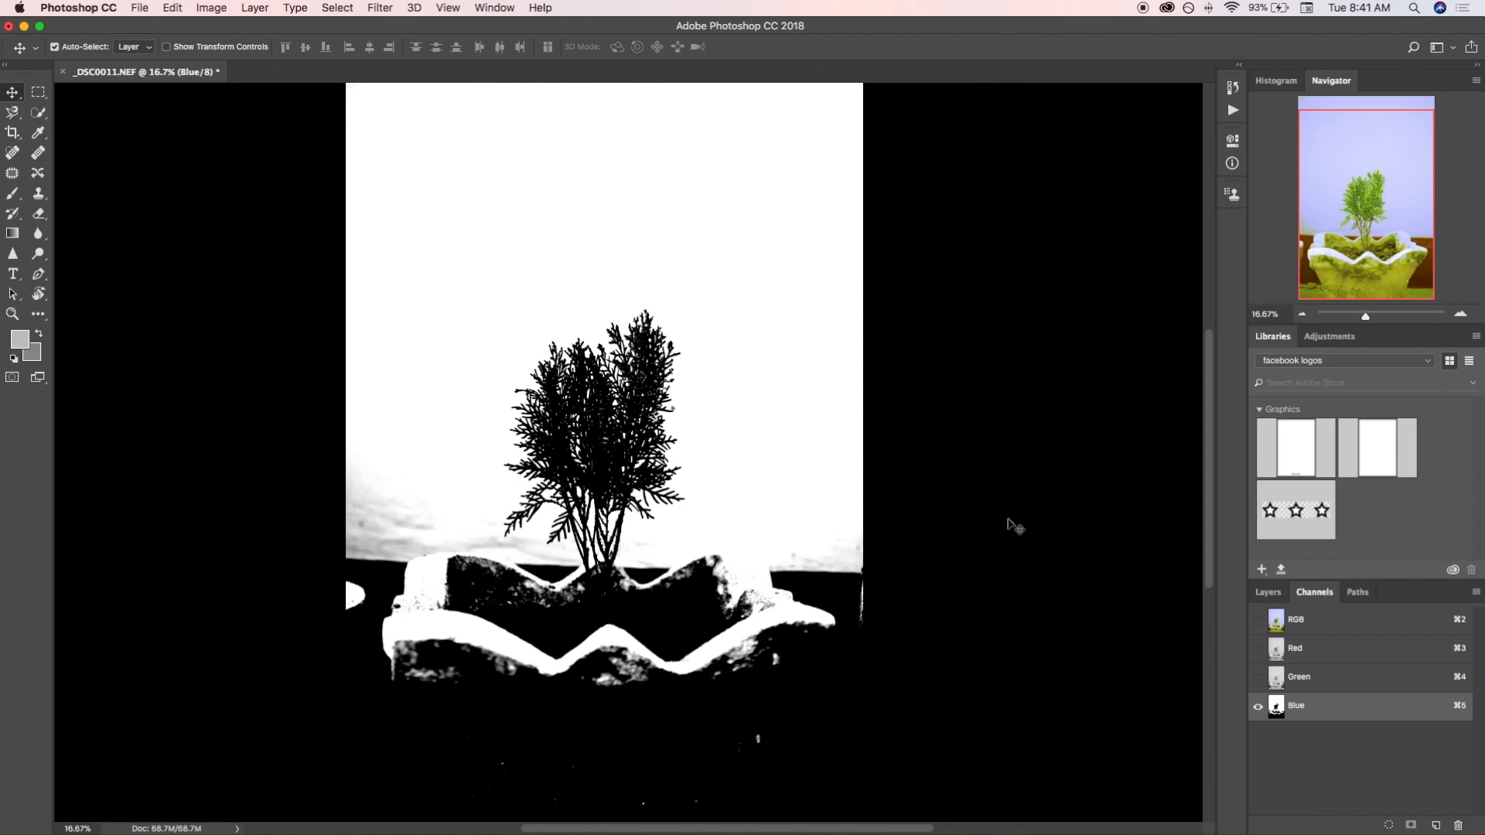
mouse_move(1030, 529)
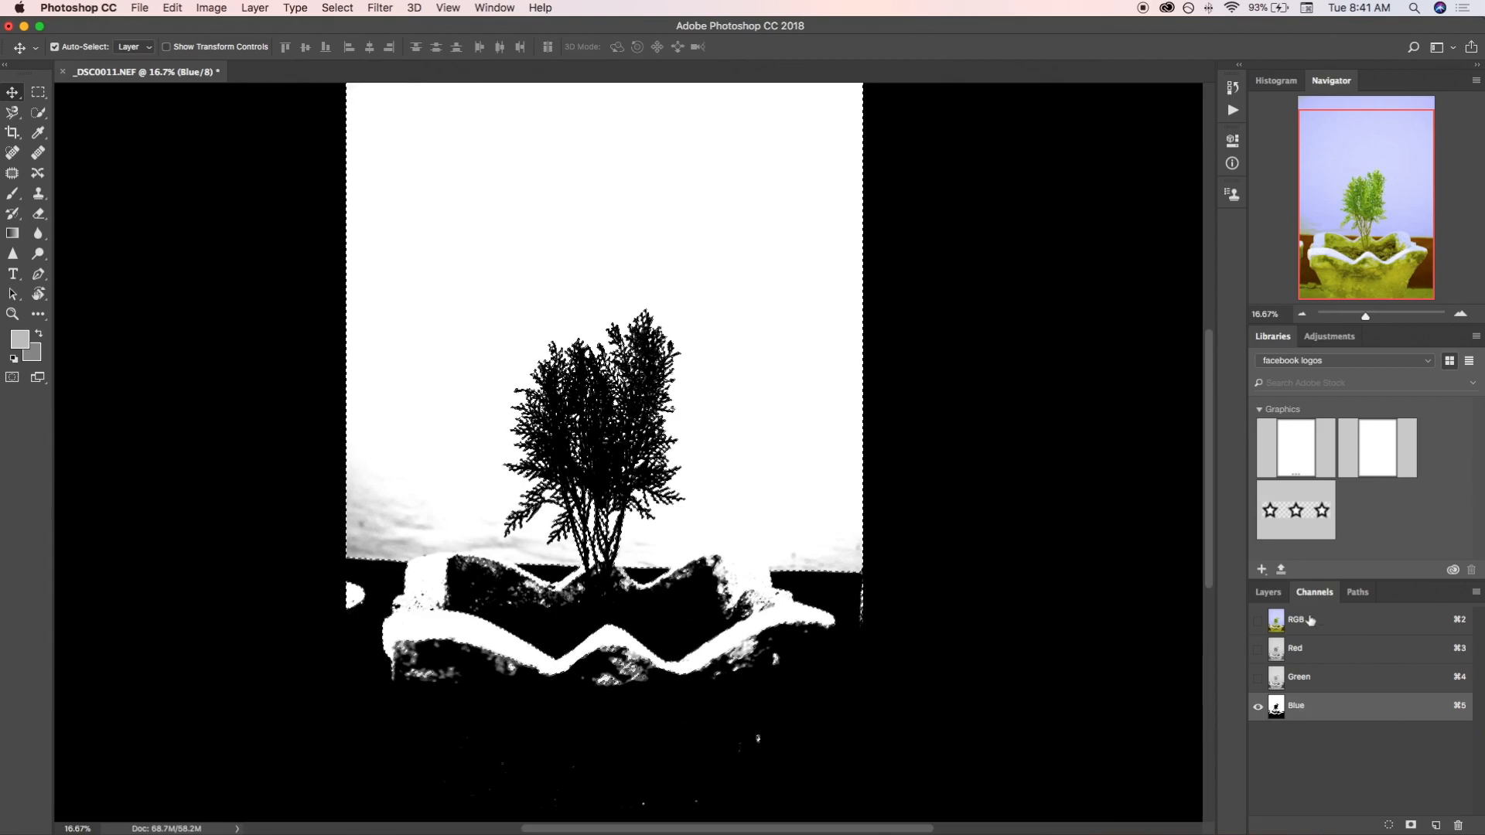
Build a layer mask from the Blue channel selection and check it alone before viewing the masked plant
click(1267, 592)
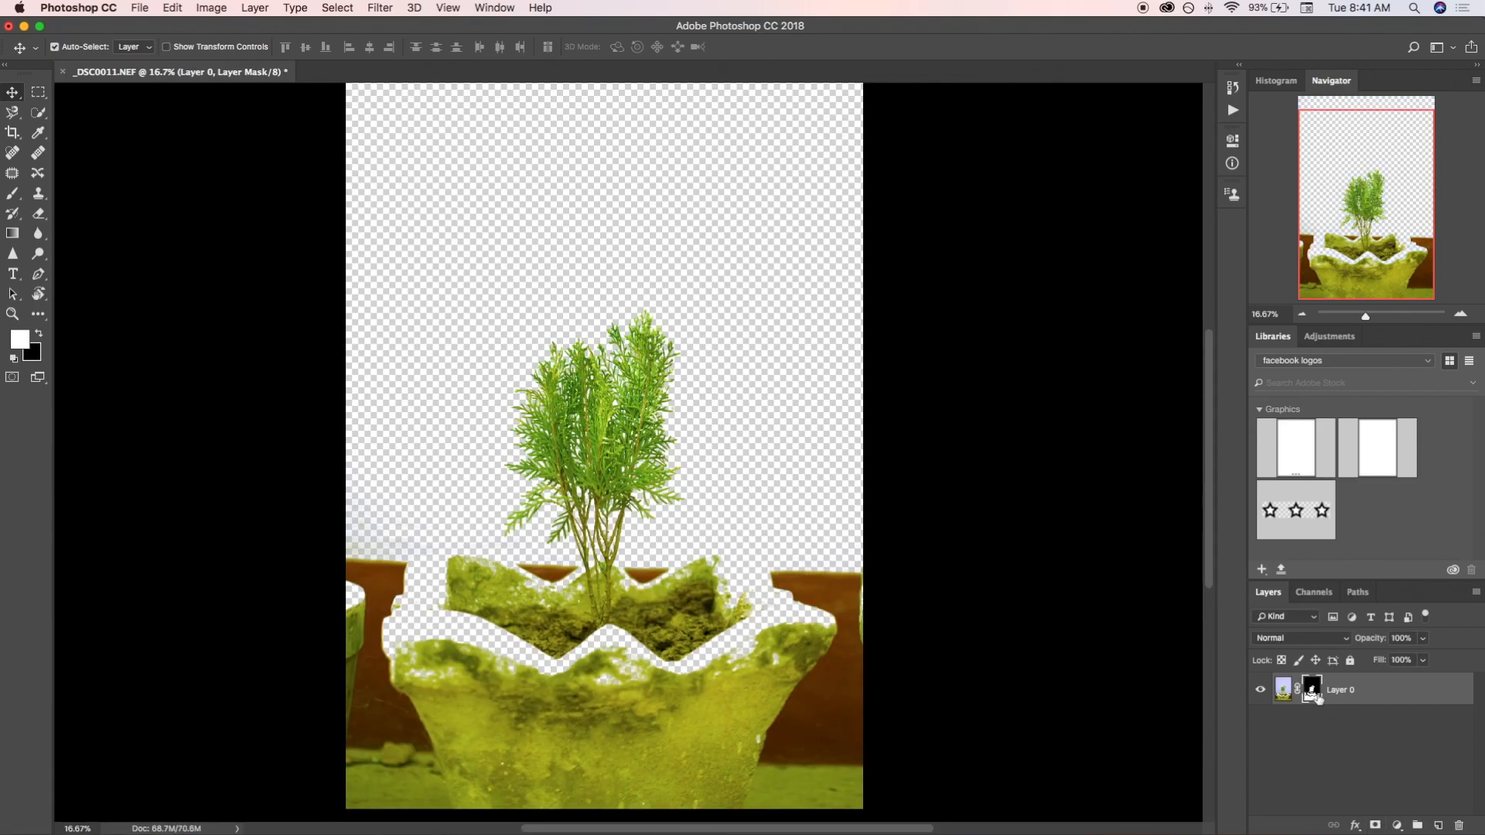
mouse_move(1146, 729)
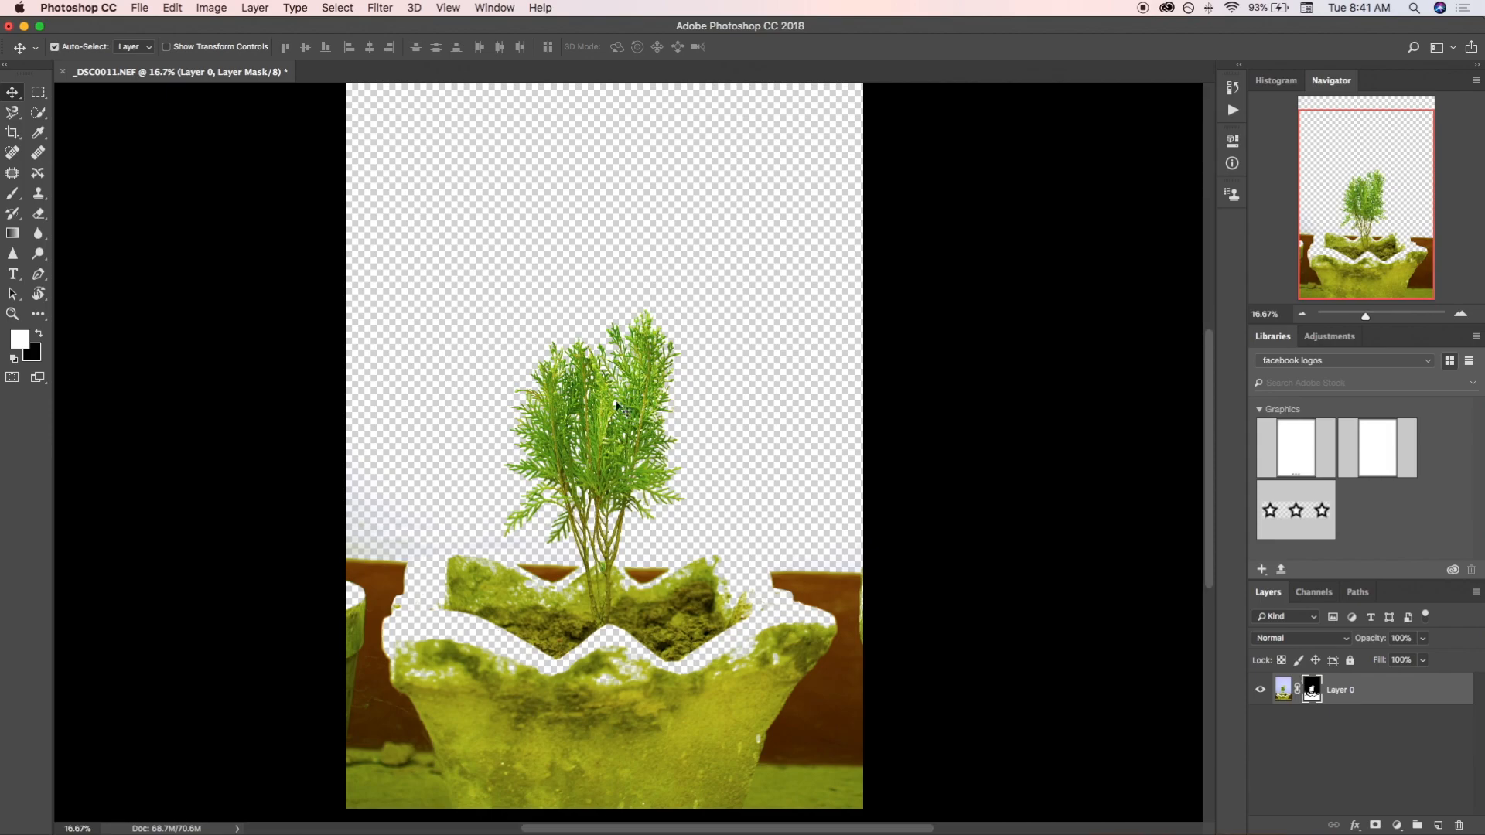
mouse_move(1135, 679)
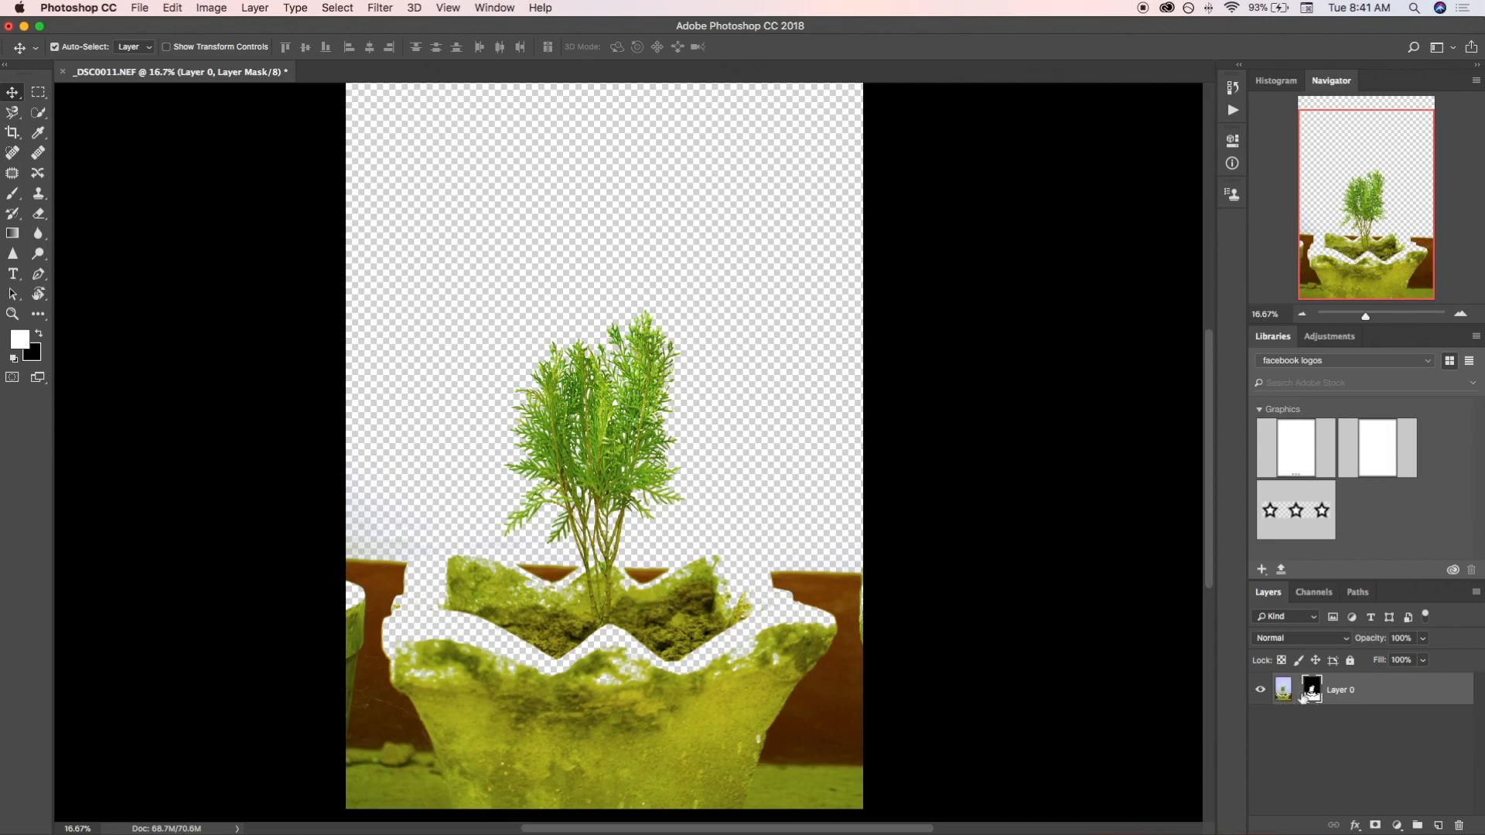
click(1309, 689)
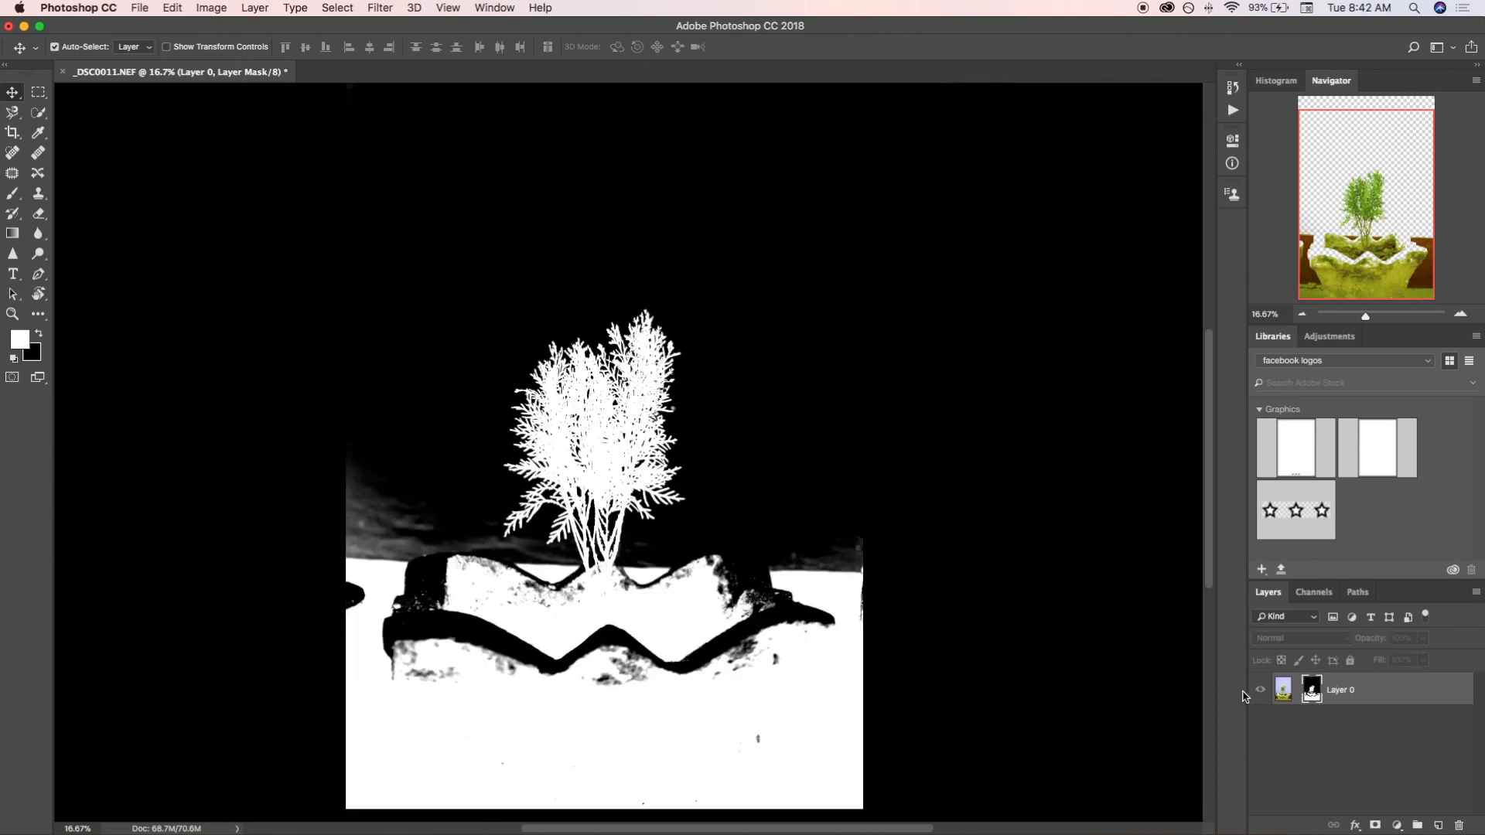
click(1282, 690)
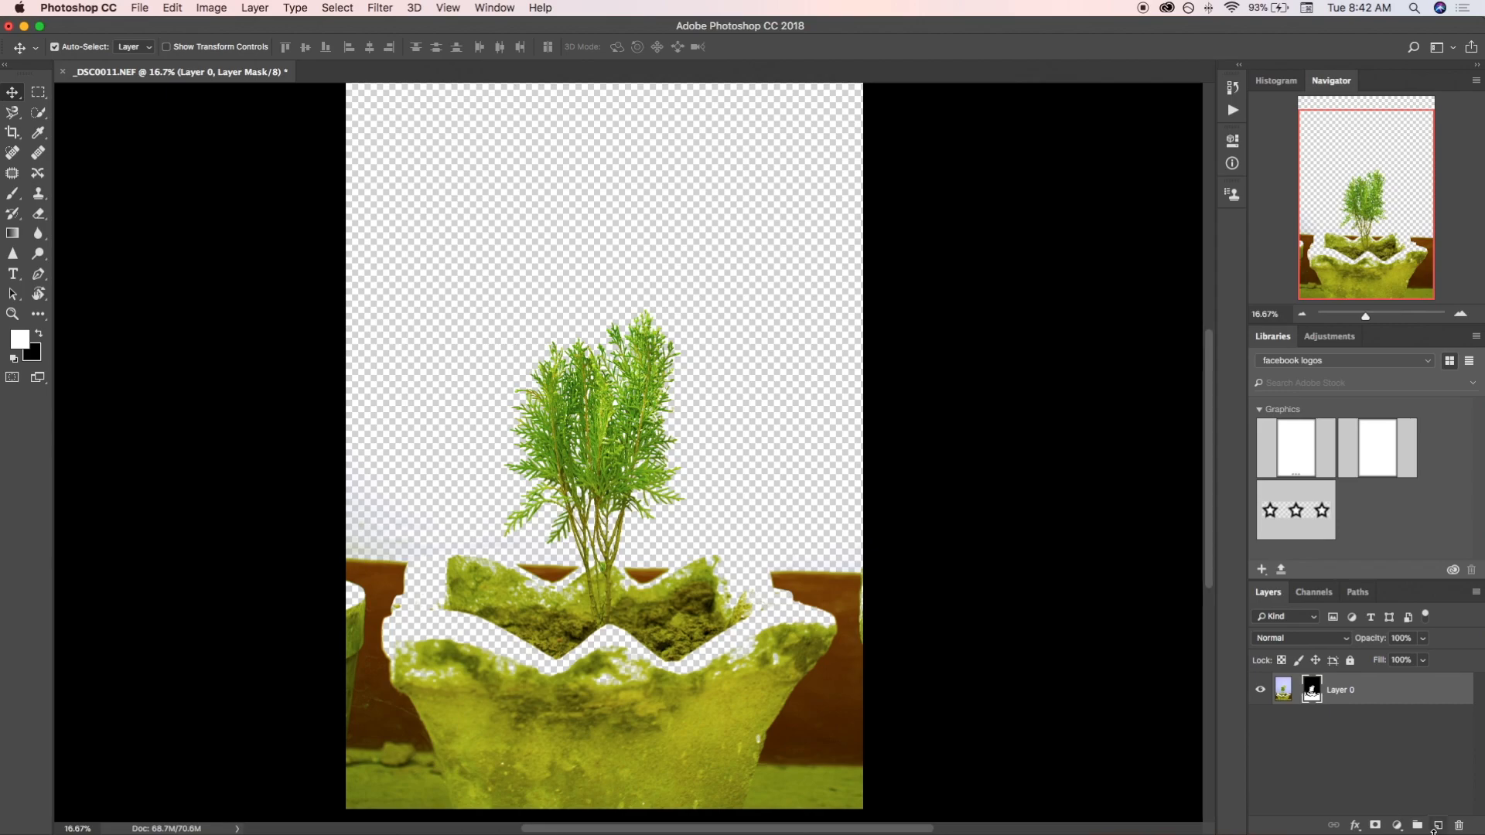
Add a Solid Color fill layer in pink #cc9999 to sit behind the cut-out plant
click(255, 7)
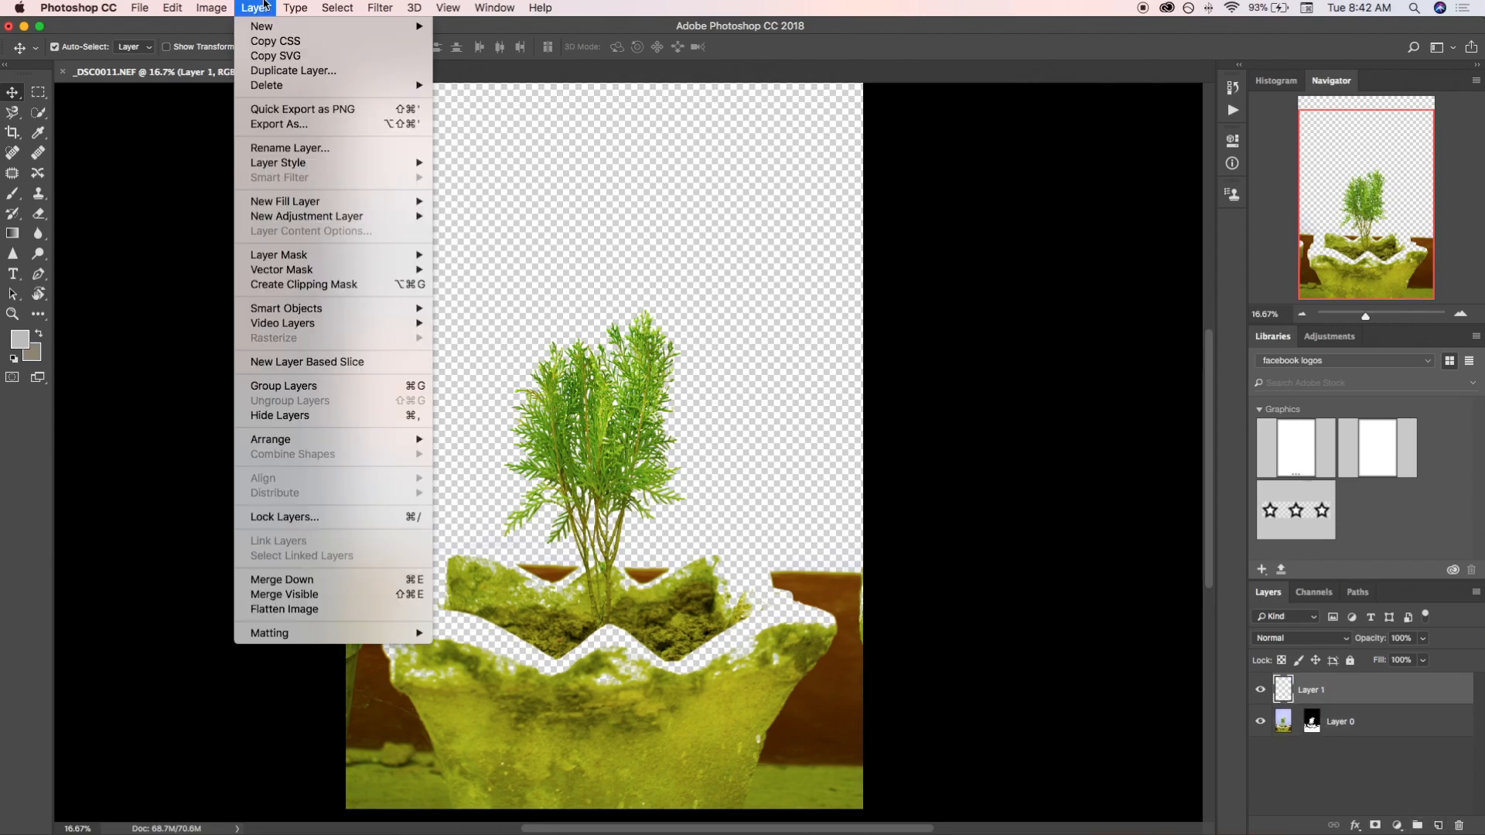
mouse_move(285, 201)
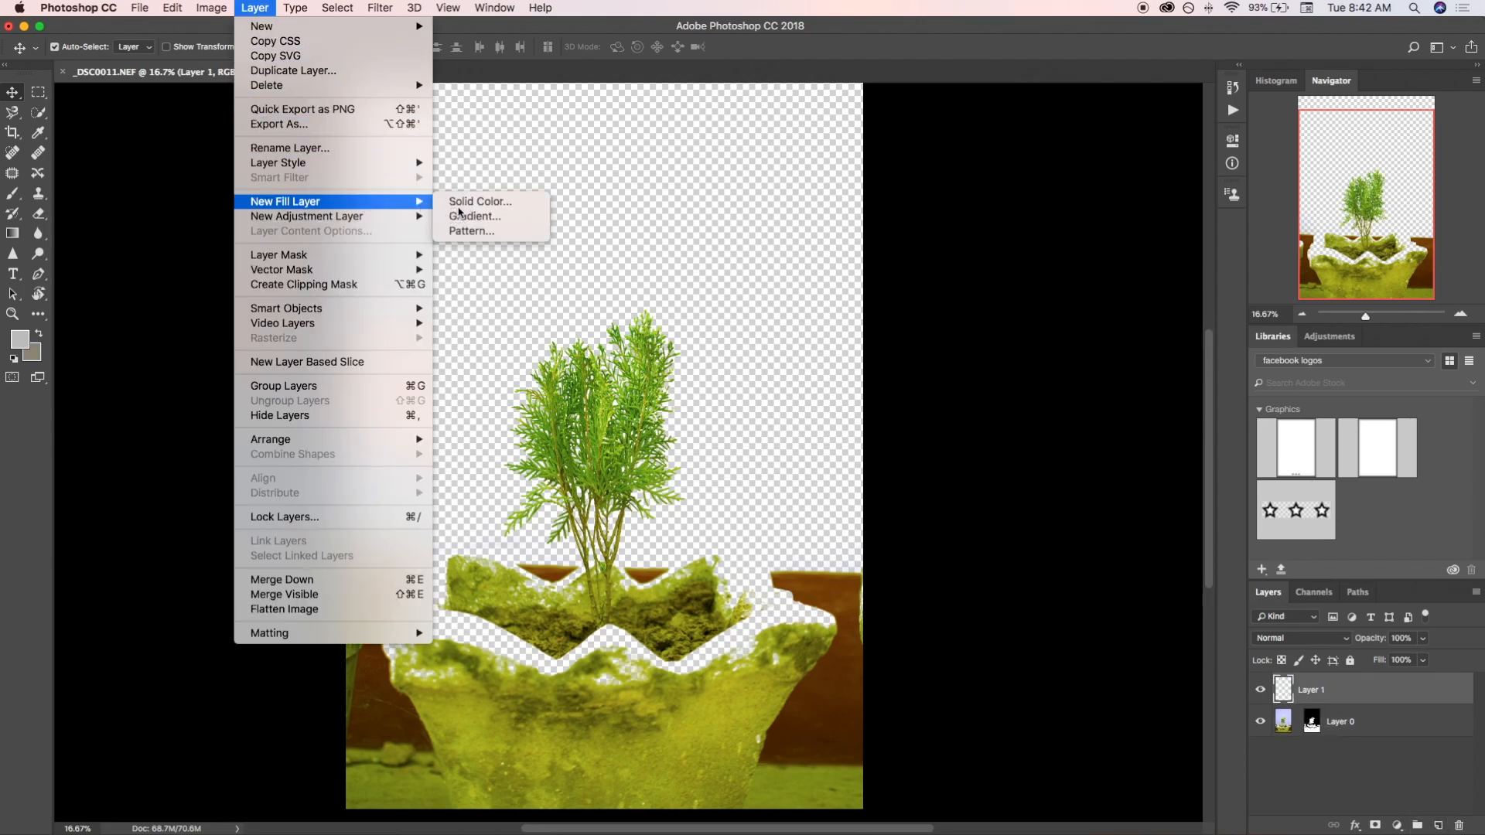
click(480, 201)
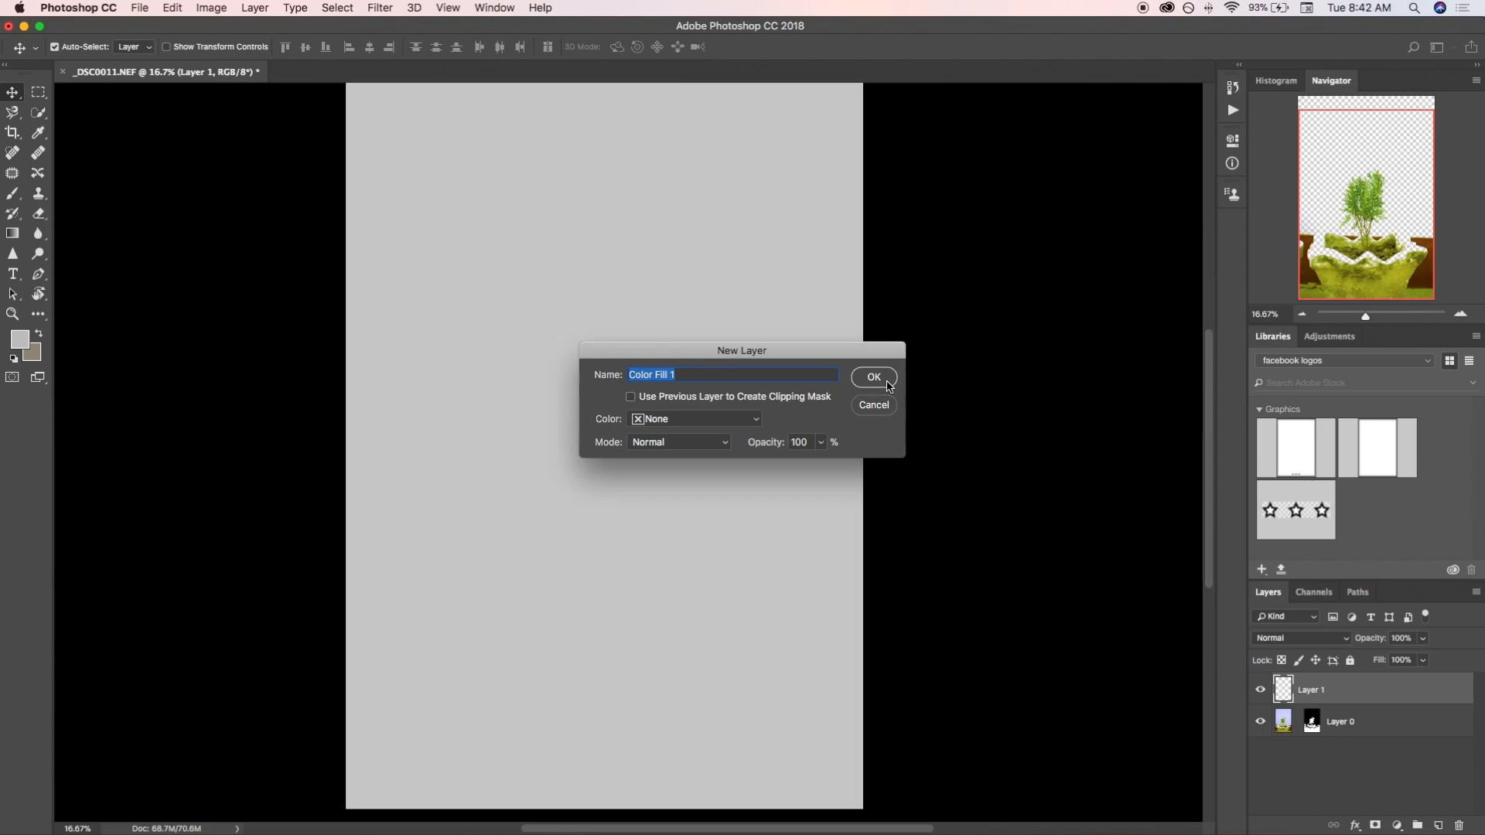
click(871, 377)
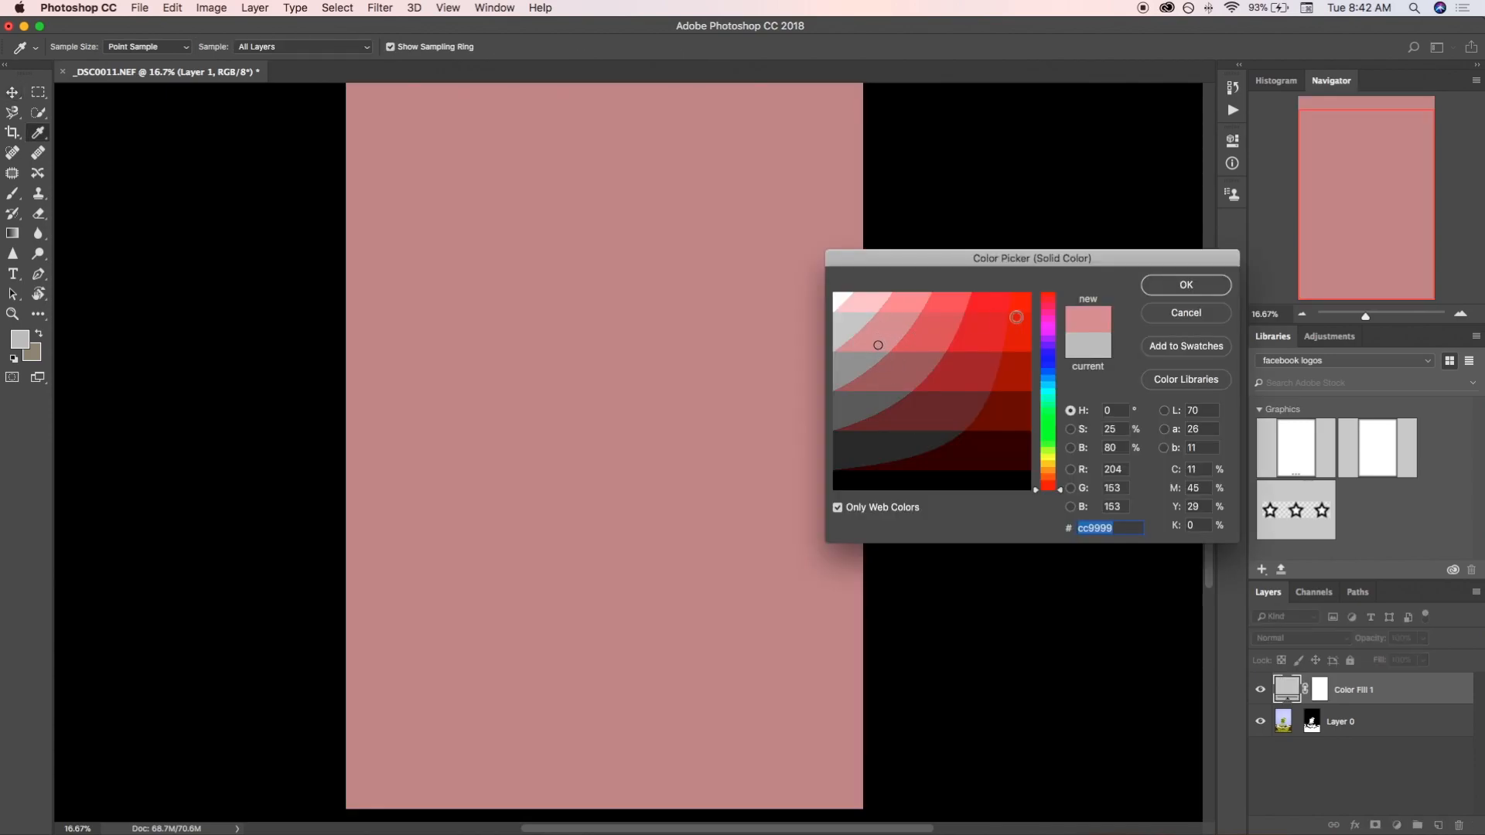
click(1184, 284)
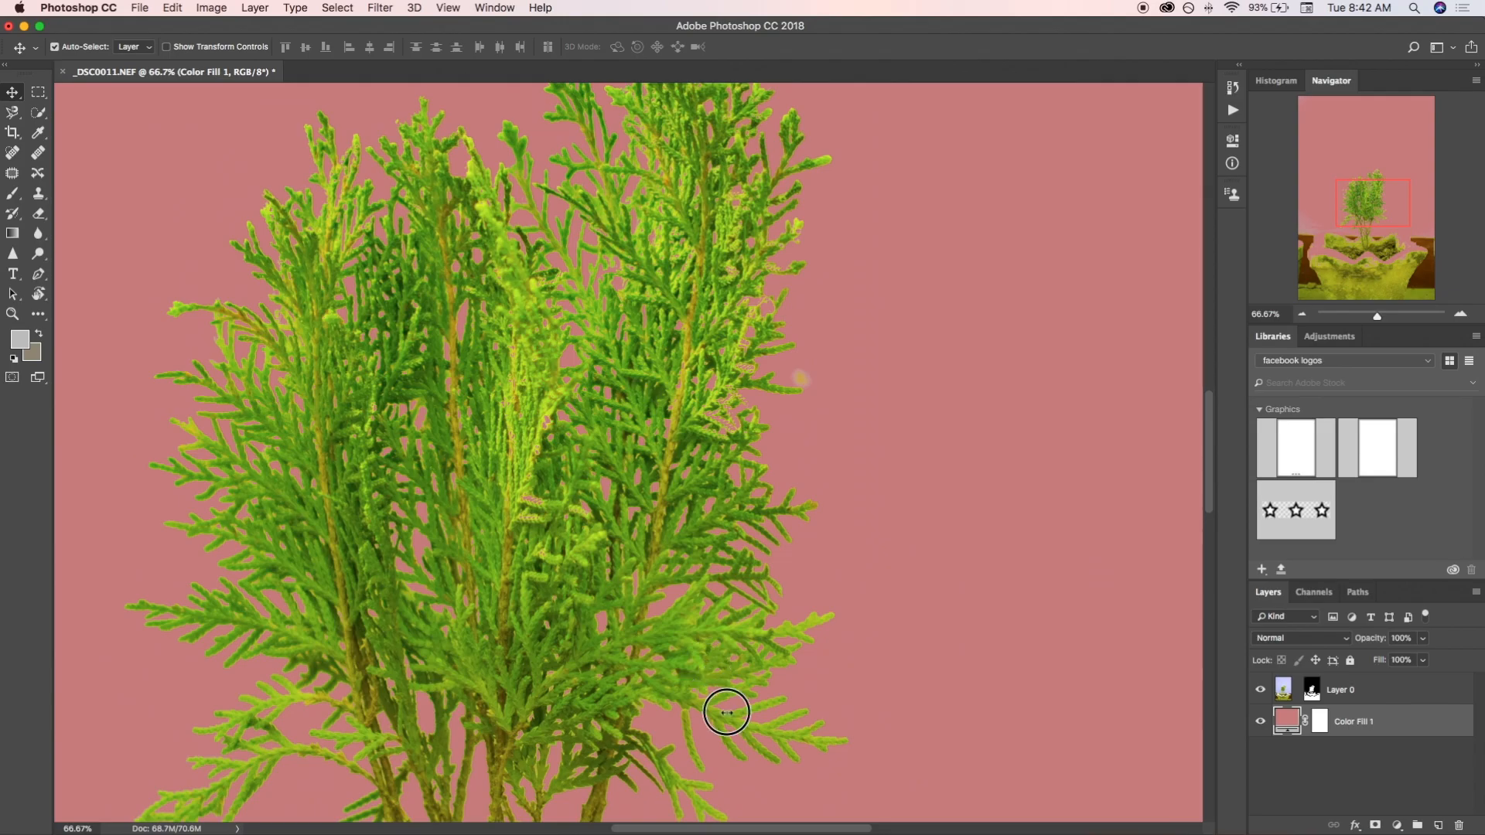